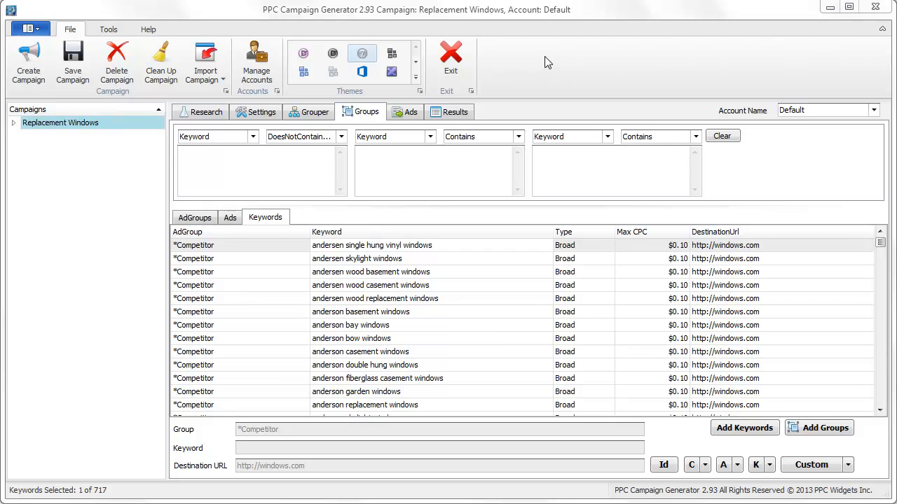
mouse_move(566, 74)
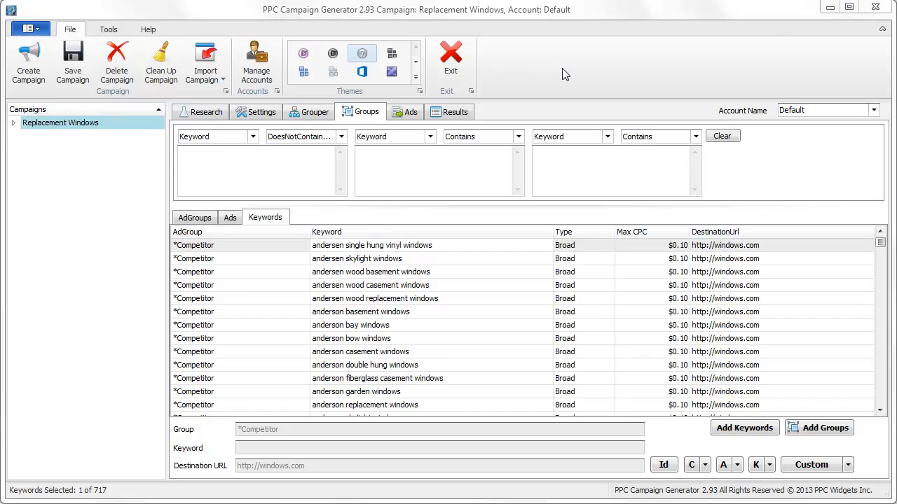
mouse_move(220, 84)
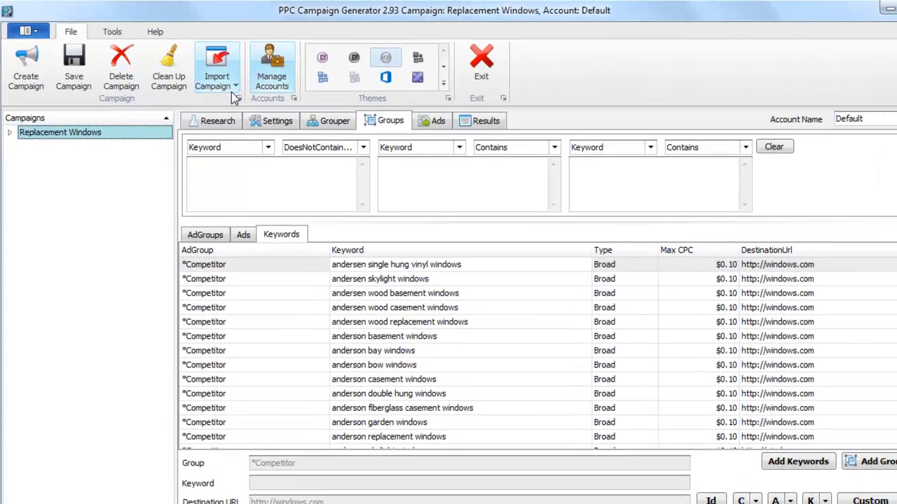
- Start a campaign import from file and choose the Demo+2013-05-18 CSV
click(215, 70)
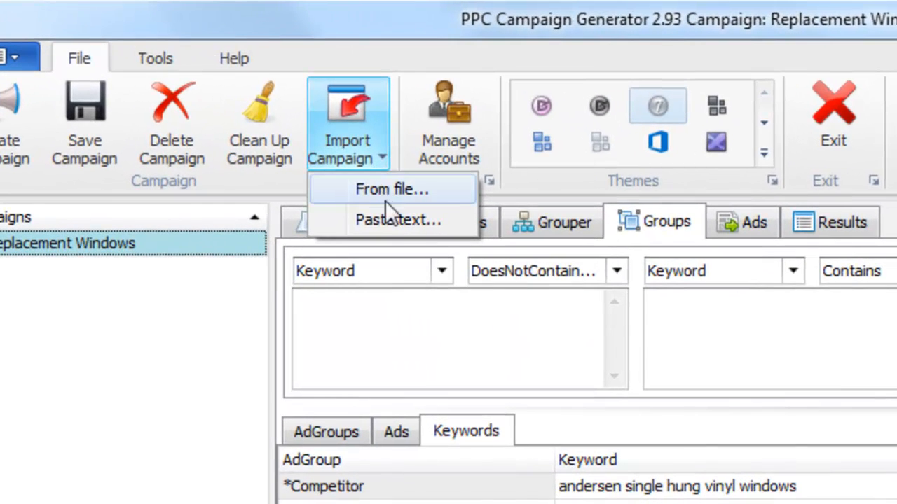
mouse_move(370, 198)
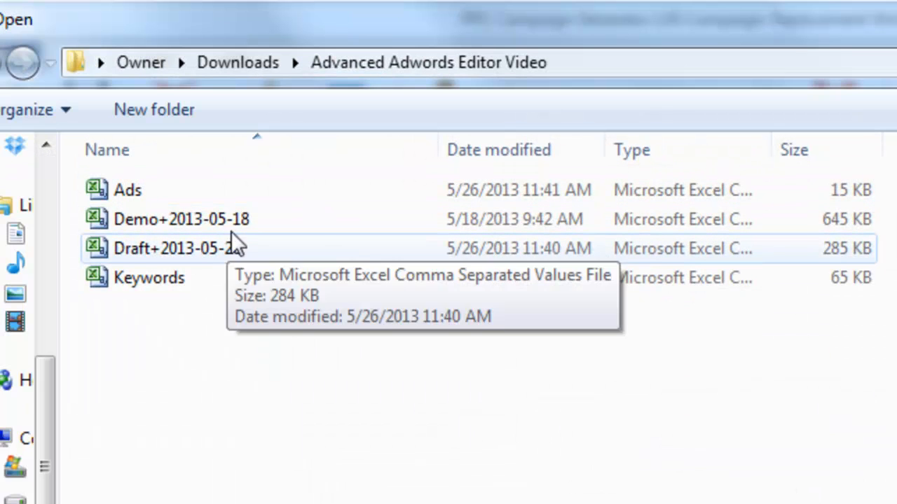
click(181, 218)
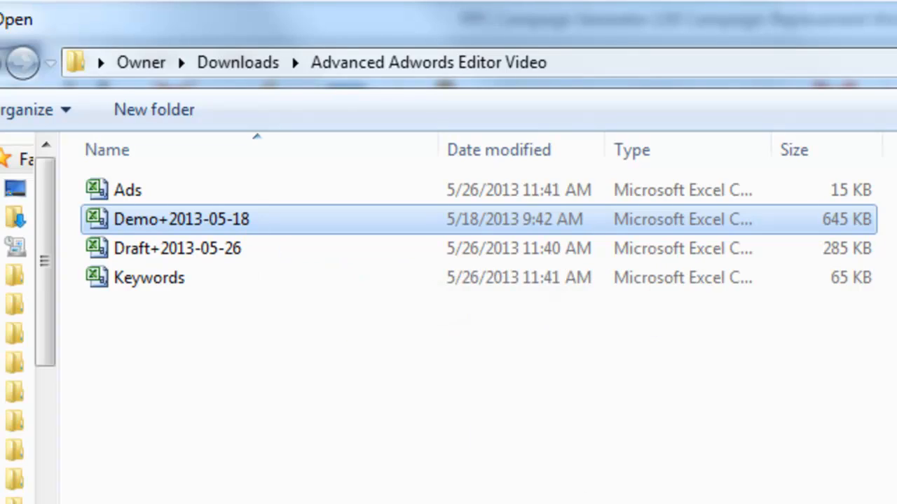
double_click(181, 219)
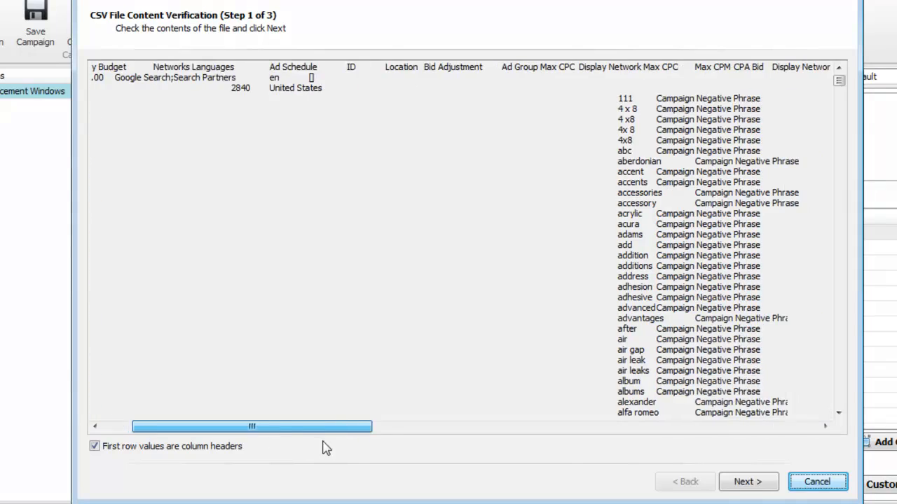
- Advance through CSV verification and column mapping unchanged, finishing at the import summary
drag(252, 426, 618, 426)
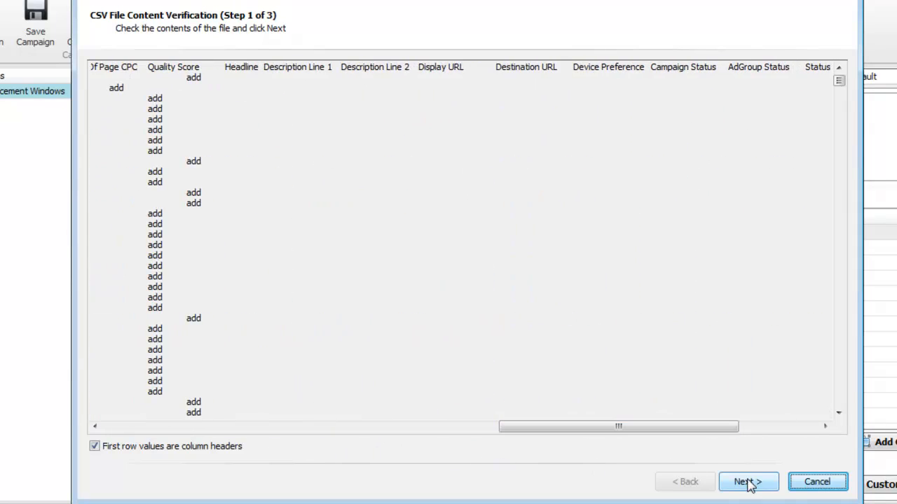
click(748, 482)
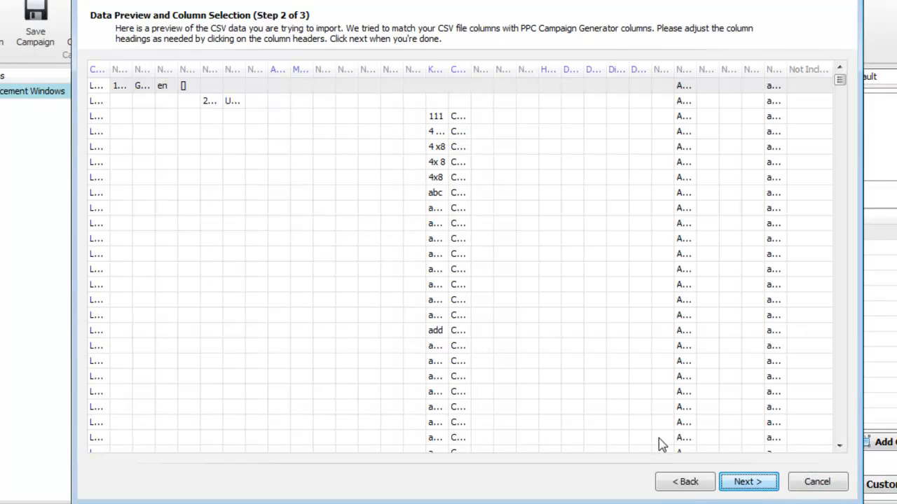
click(98, 70)
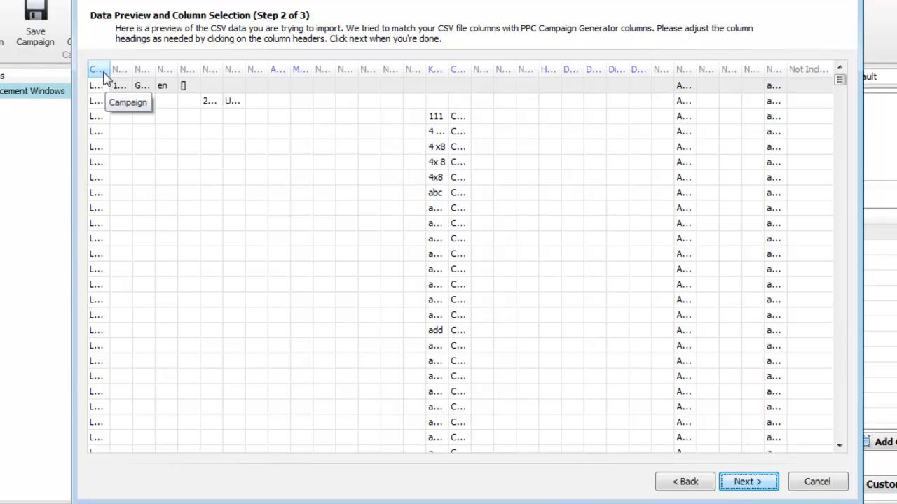
click(97, 70)
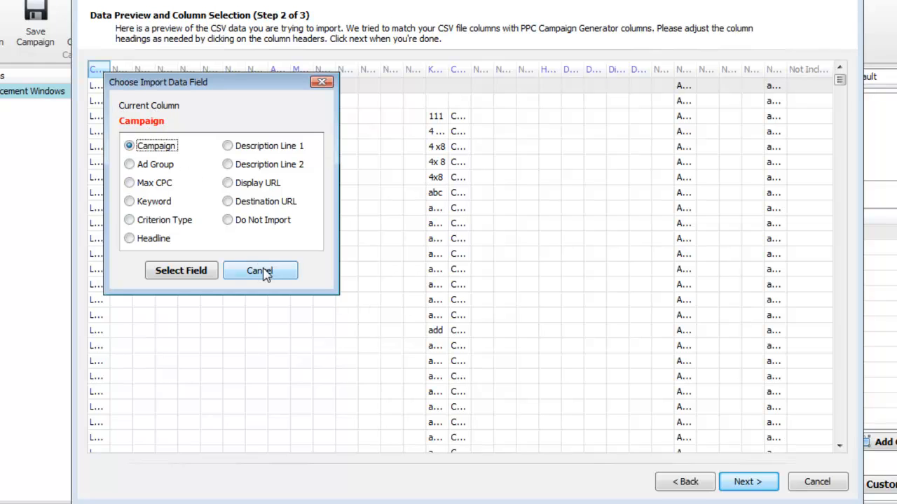
click(259, 272)
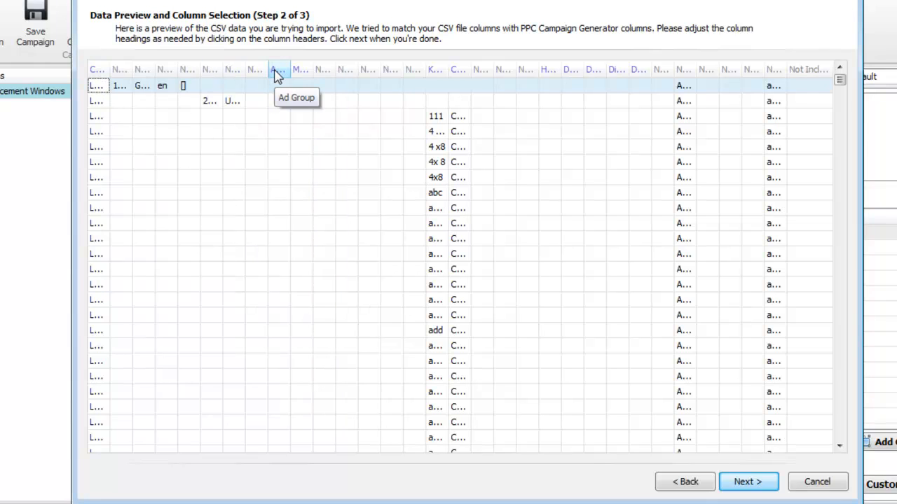
mouse_move(325, 70)
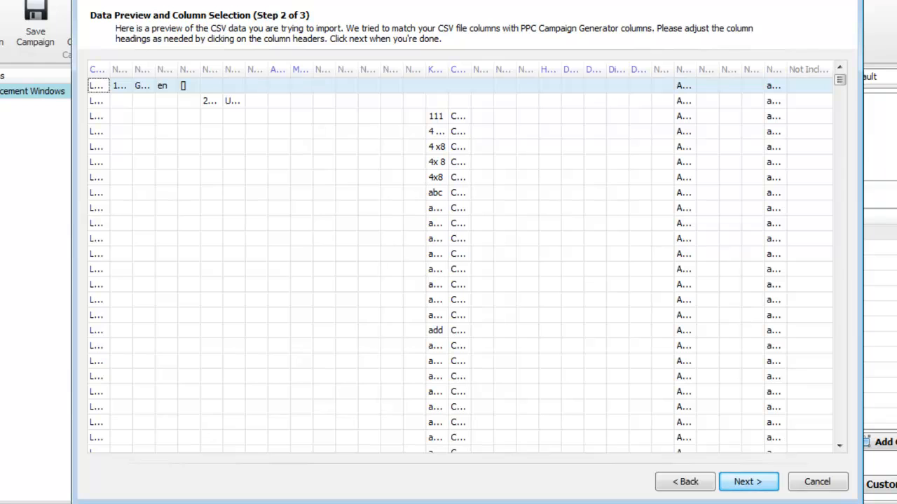
mouse_move(658, 204)
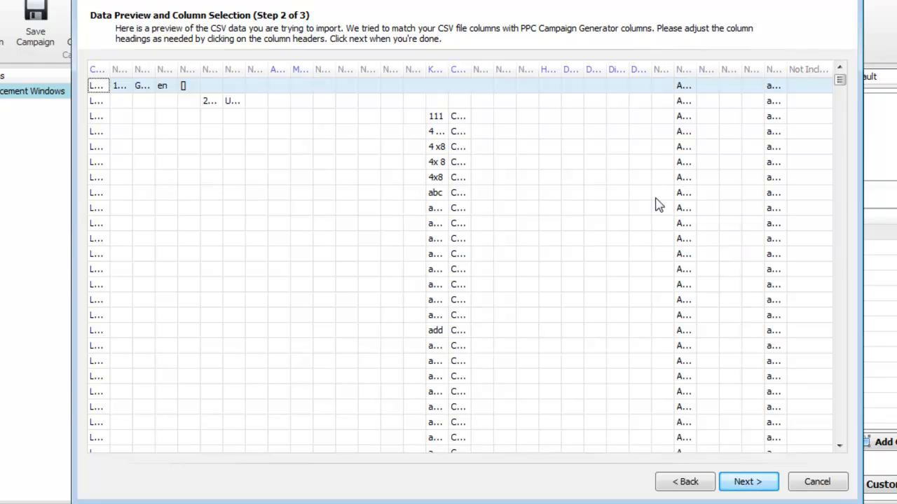
click(748, 482)
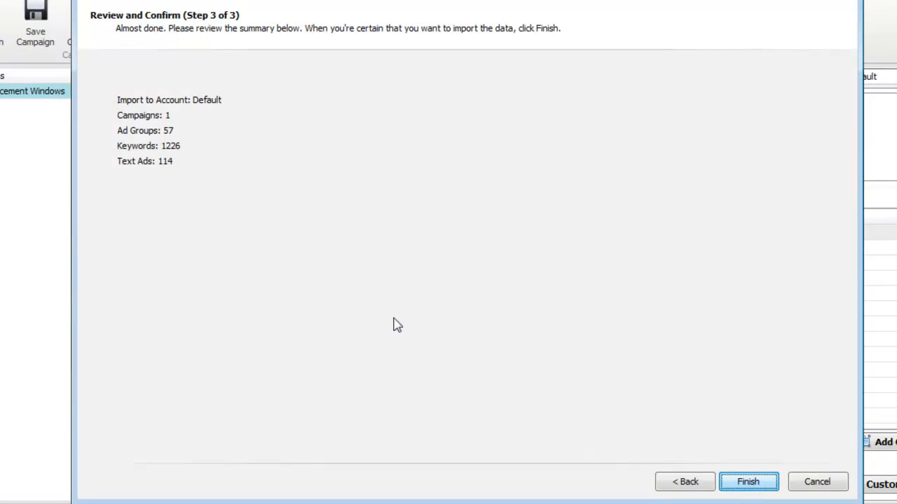
click(746, 482)
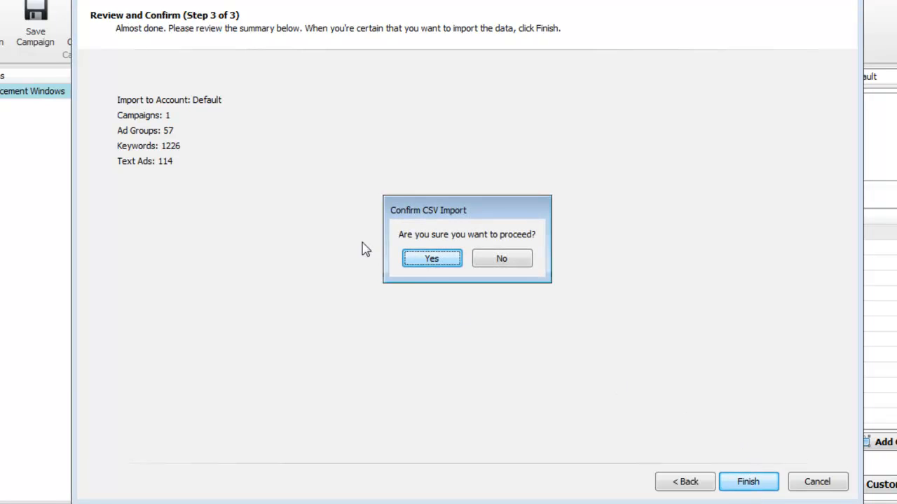
- Confirm the import and review the Location-Siding campaign's Vinyl Siding ad groups
click(431, 257)
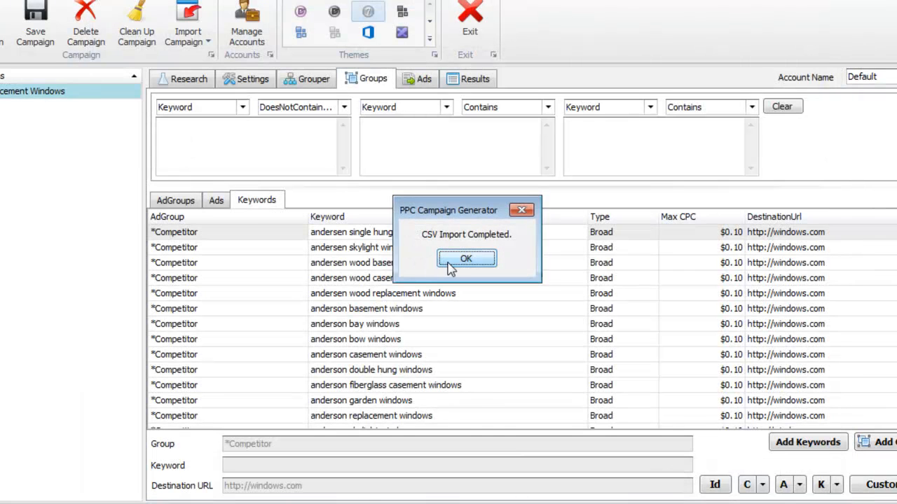
click(465, 258)
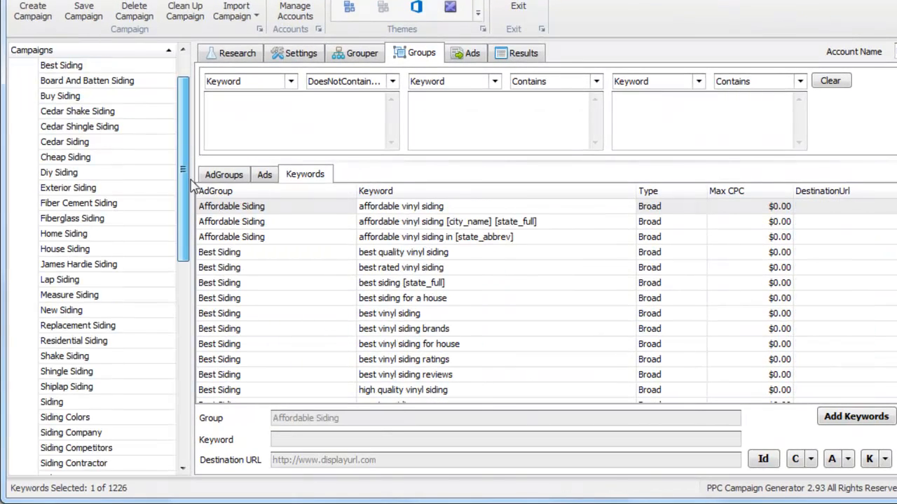
click(87, 400)
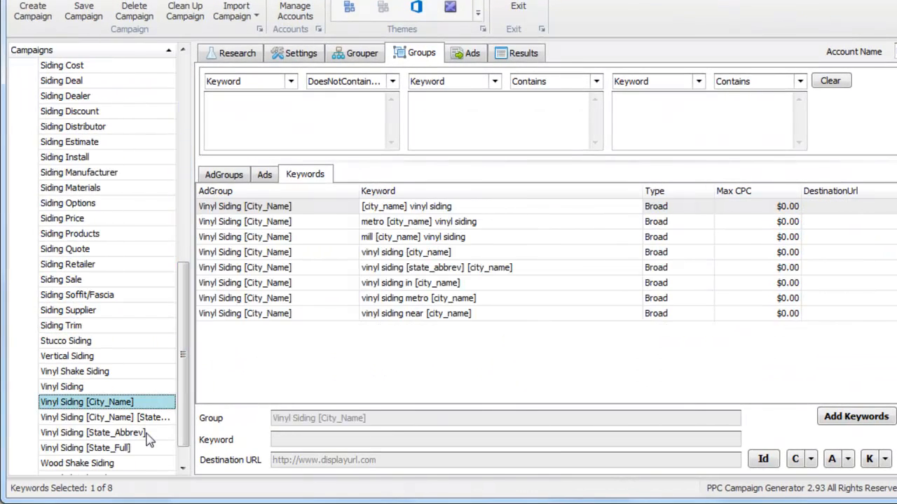
click(64, 157)
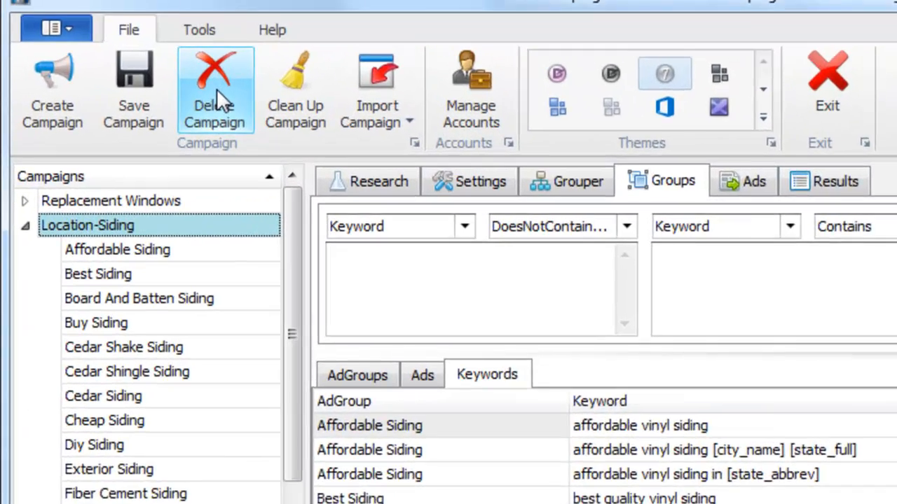
- Delete the Location-Siding campaign and begin importing another campaign
click(216, 87)
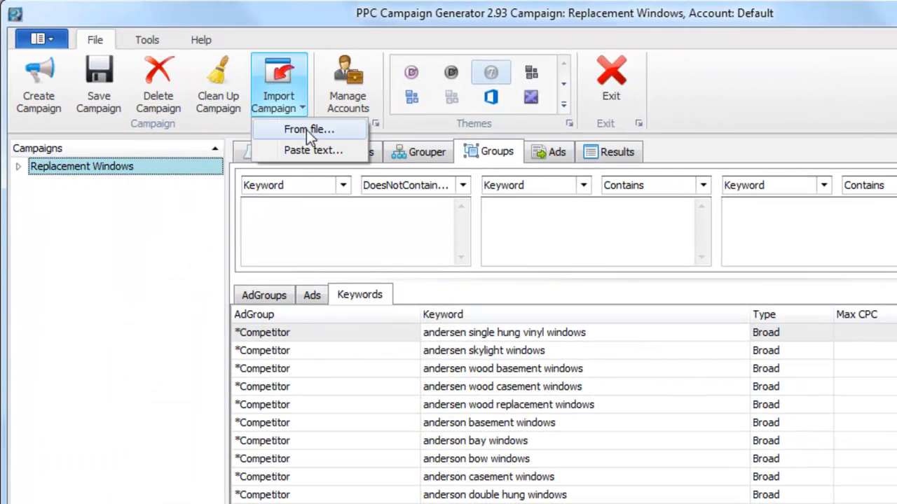
click(313, 150)
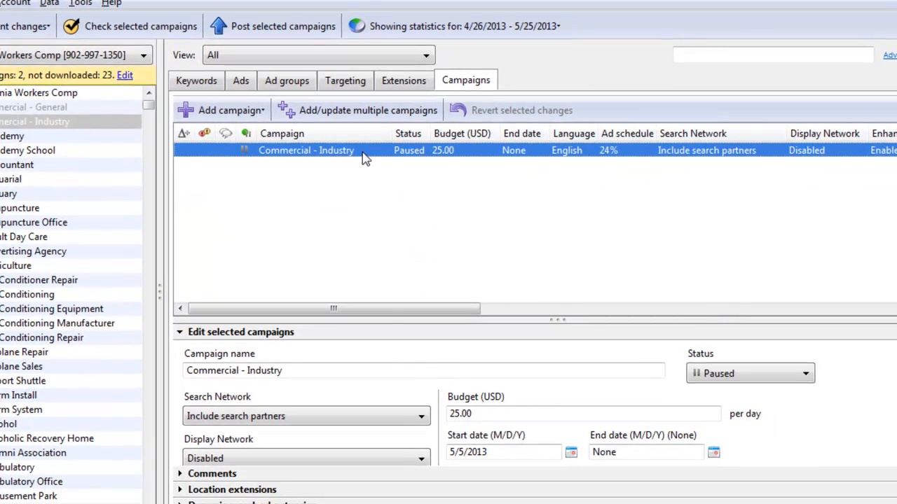
- Copy the Commercial - Industry campaign from the Campaigns tab
right_click(364, 150)
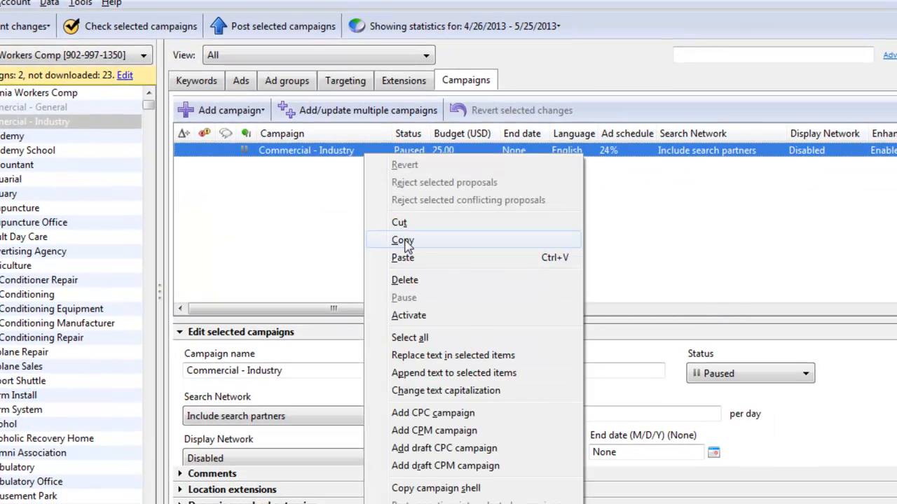
click(402, 241)
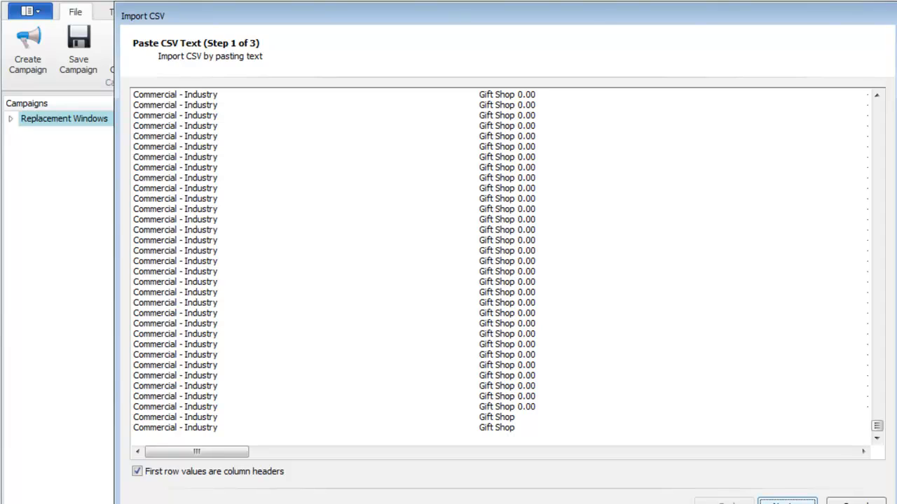
- Advance the pasted Commercial - Industry data to the Review and Confirm summary
click(787, 501)
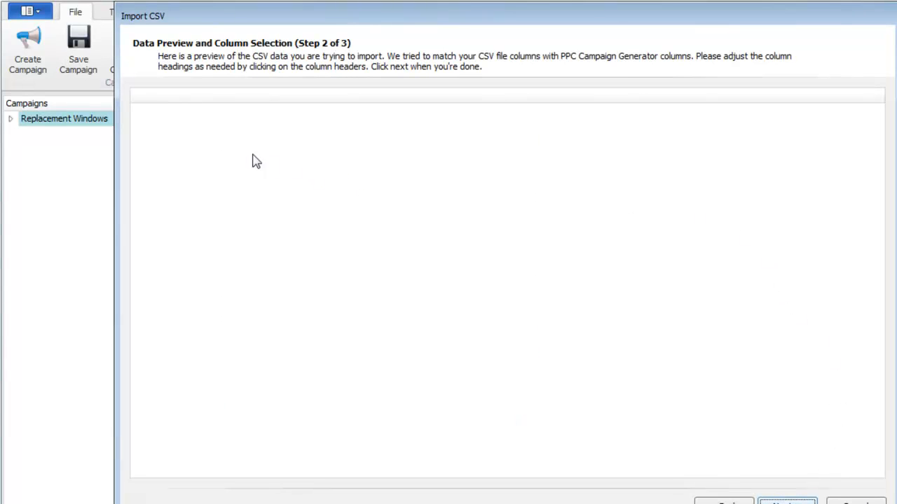
mouse_move(152, 105)
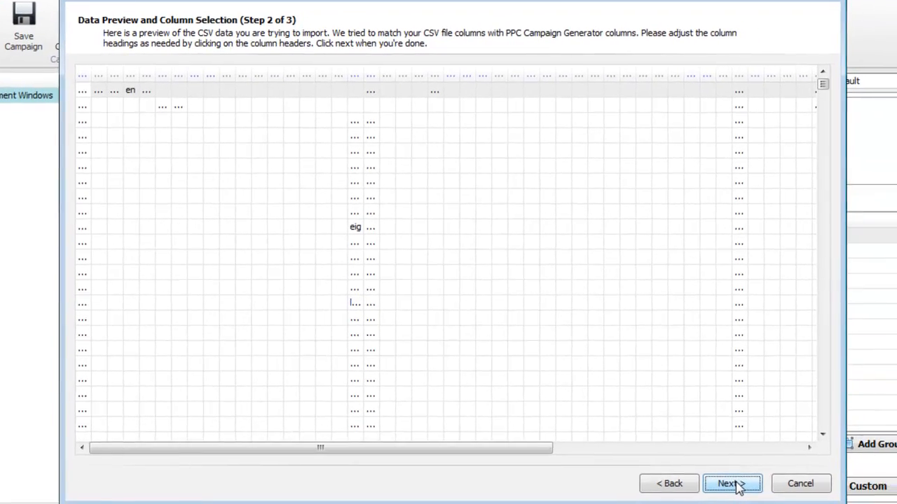
click(731, 483)
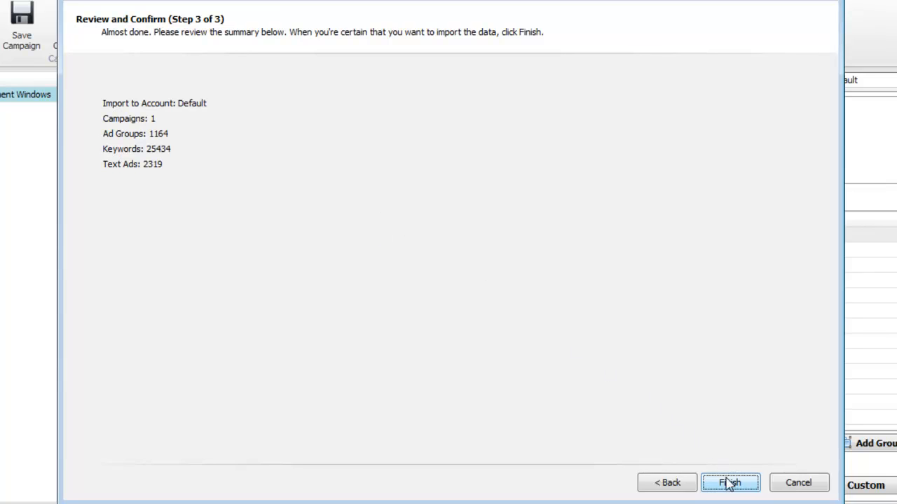
- Finish importing Commercial - Industry and expand it to show its ad groups
click(730, 482)
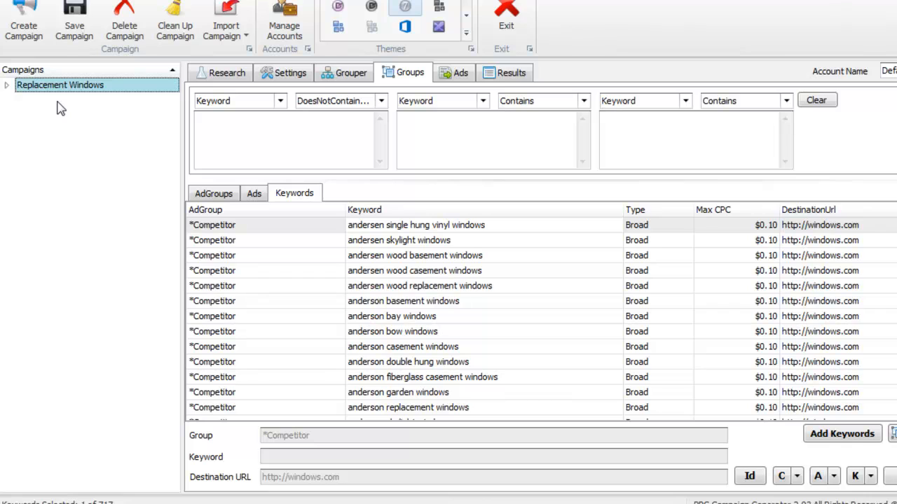
mouse_move(76, 103)
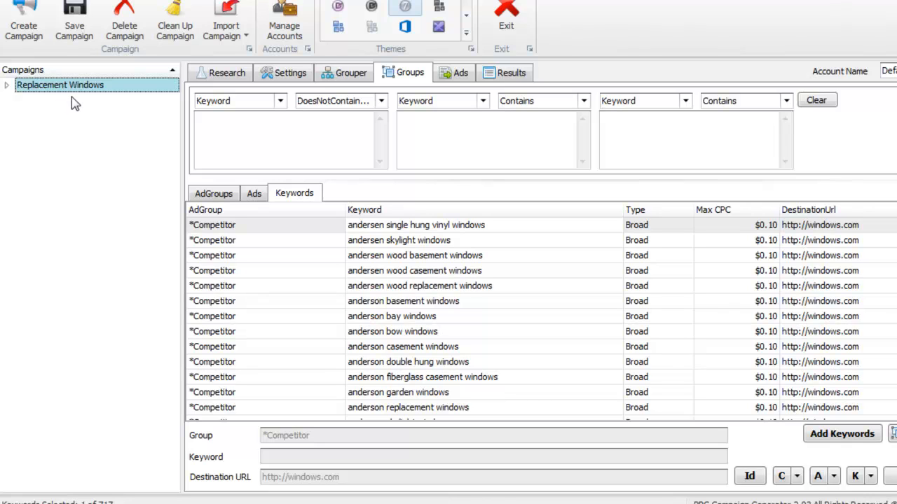
click(226, 21)
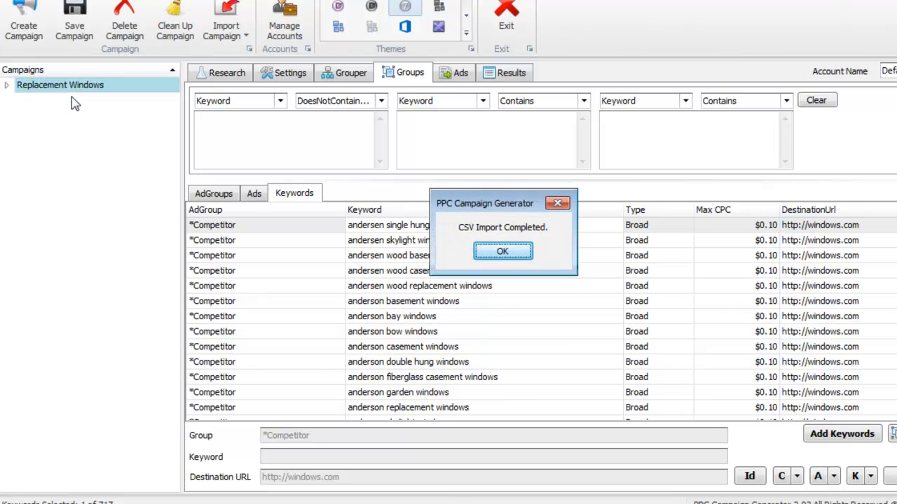
click(501, 251)
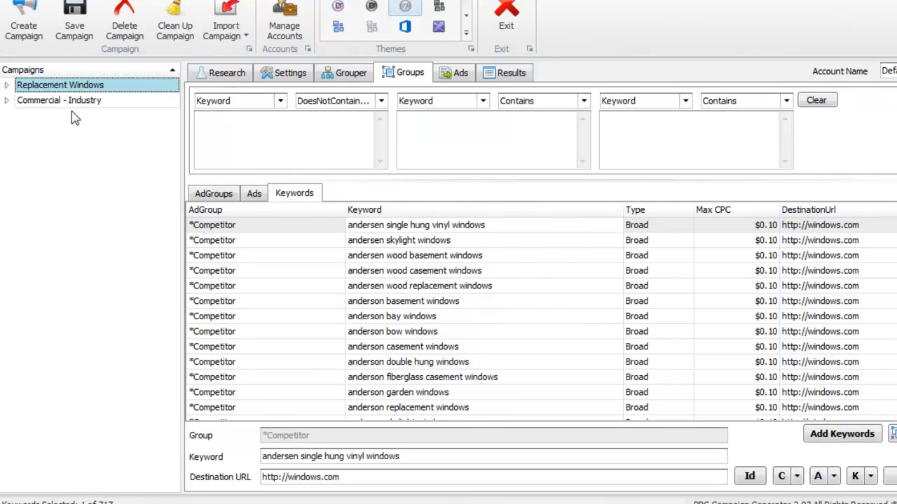
mouse_move(42, 106)
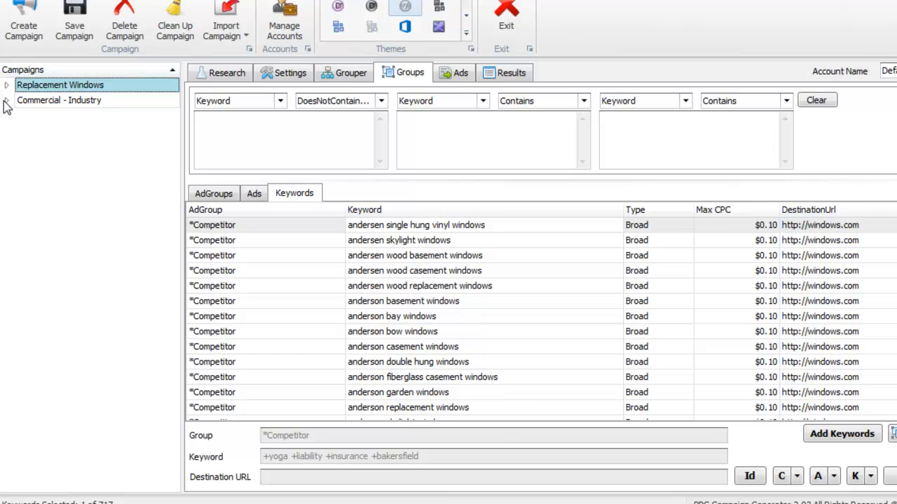
click(59, 100)
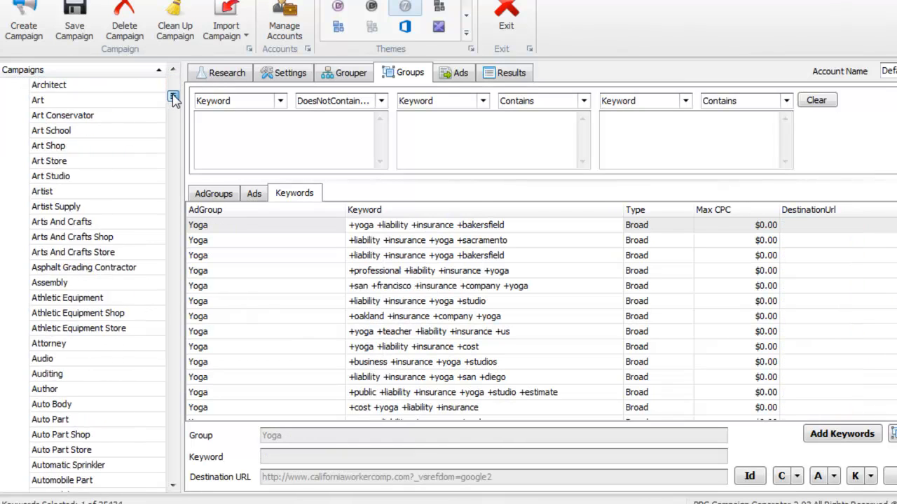
scroll(down, 3)
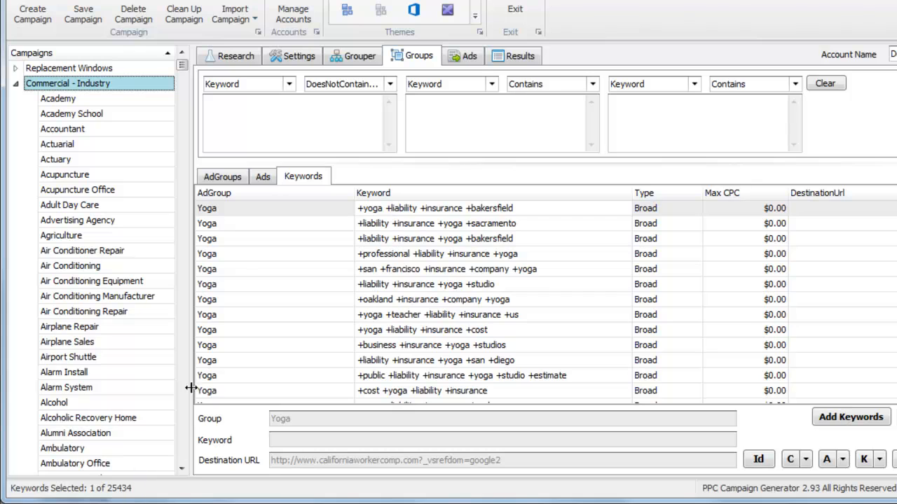
click(263, 176)
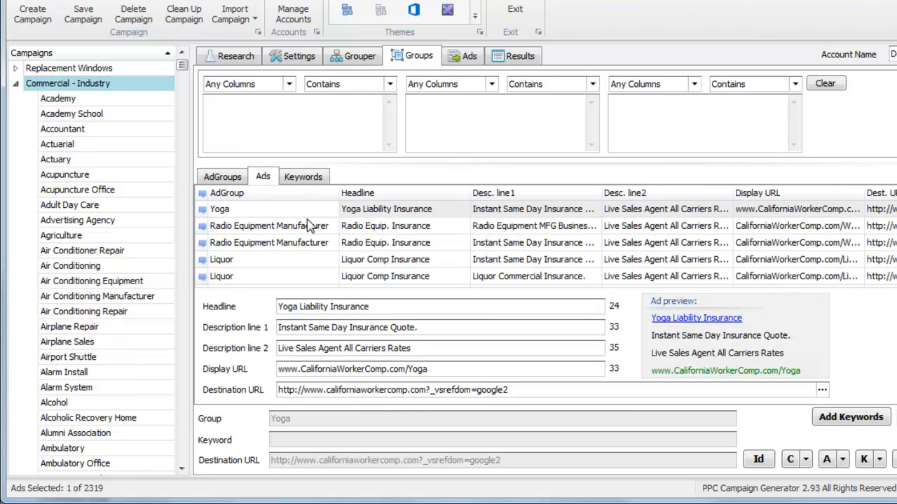
click(386, 242)
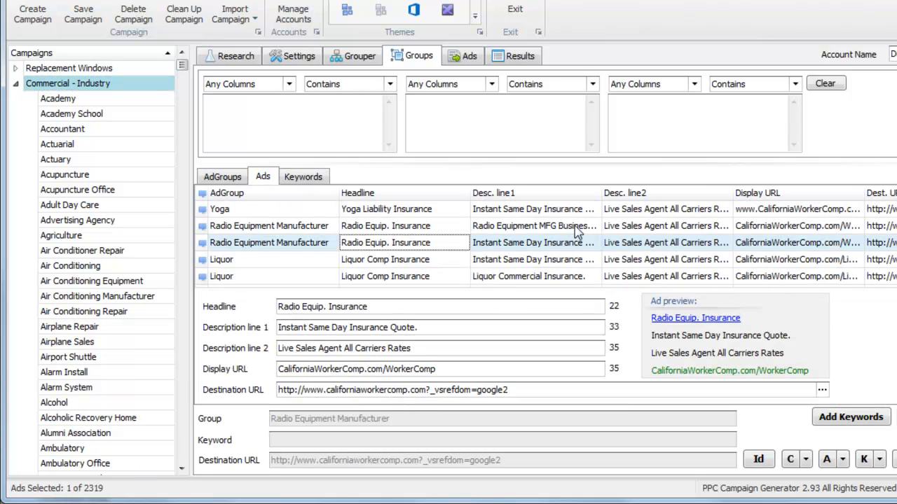
click(221, 176)
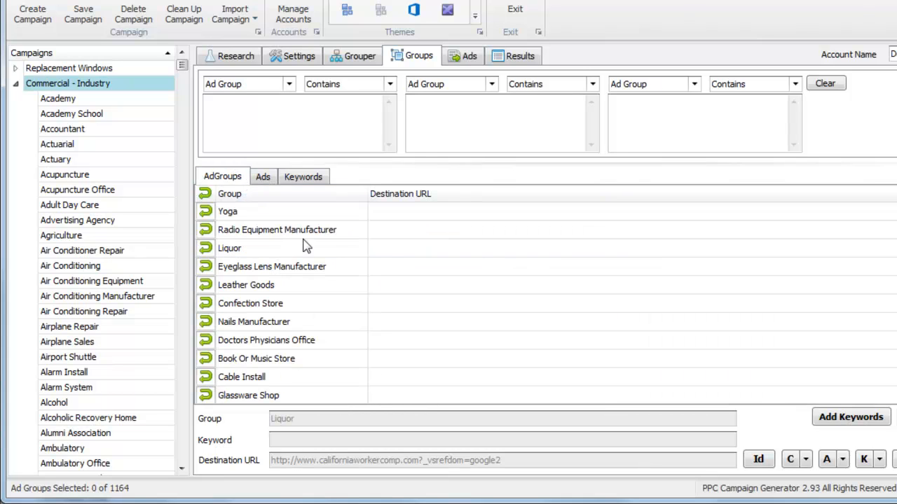
click(272, 266)
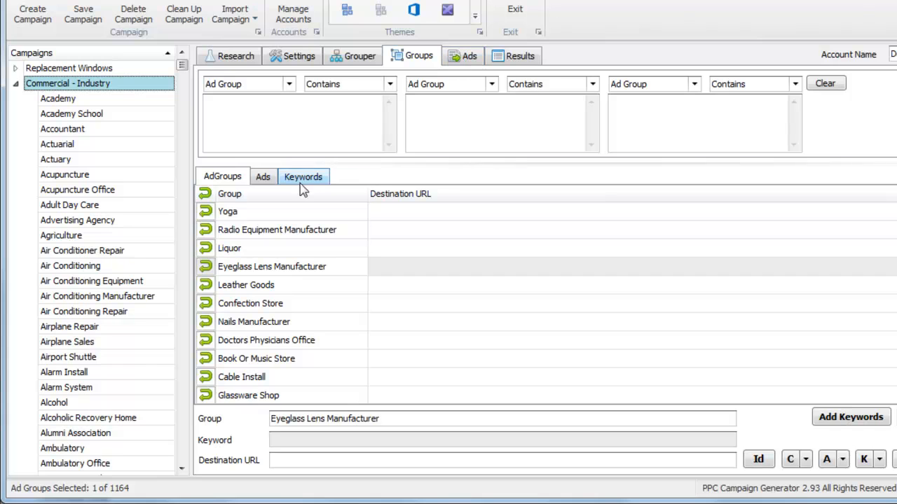
click(302, 177)
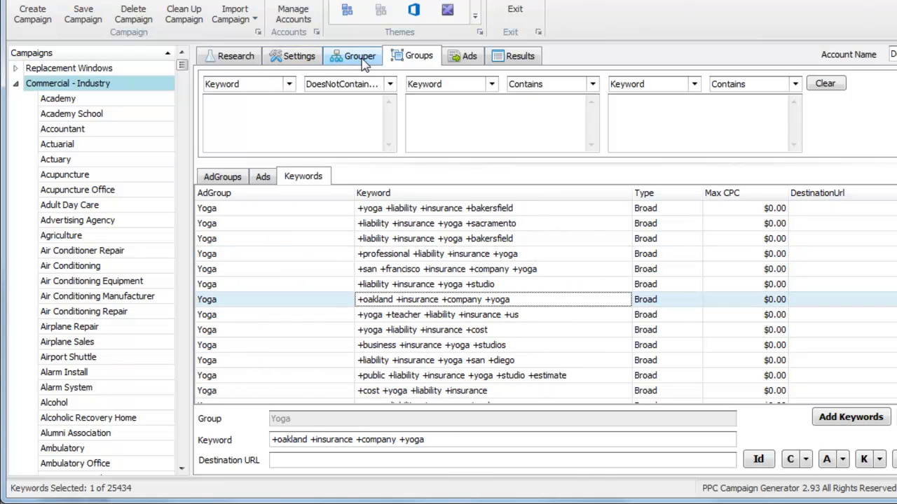
- Enable Broad, Modified Broad, Phrase and Exact match types in Settings and save
click(297, 56)
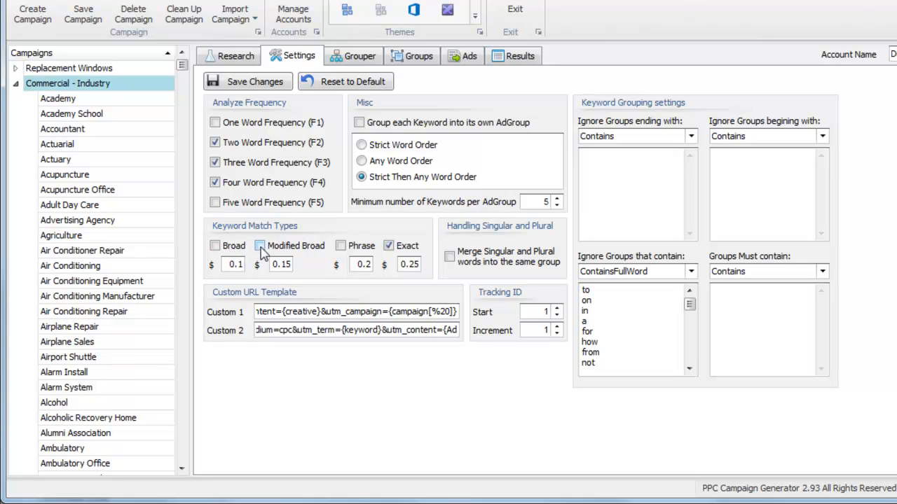
click(339, 245)
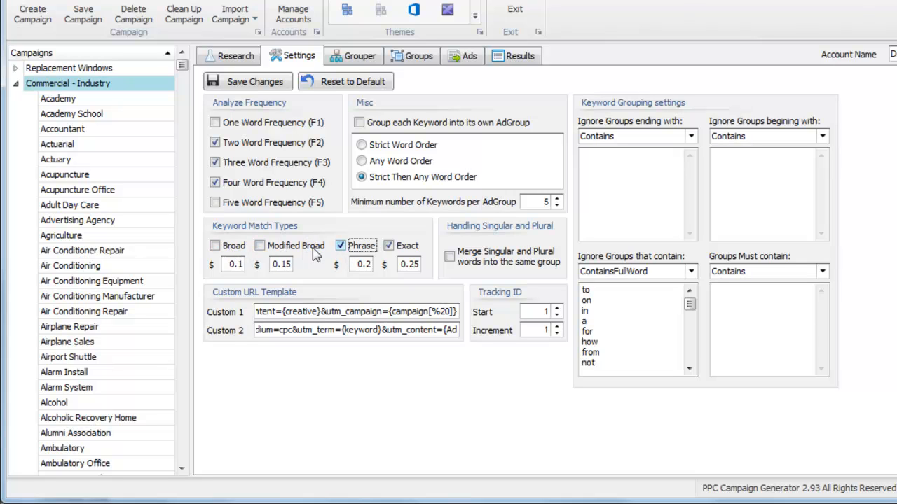
click(215, 245)
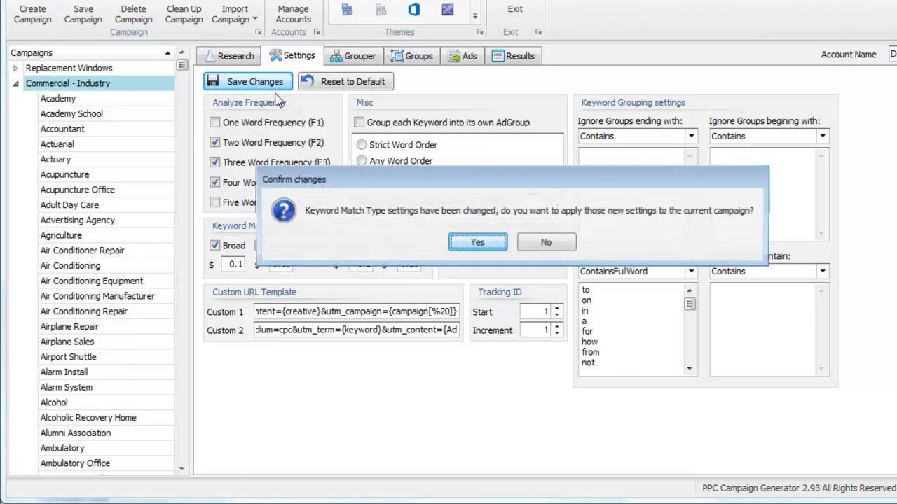
click(477, 241)
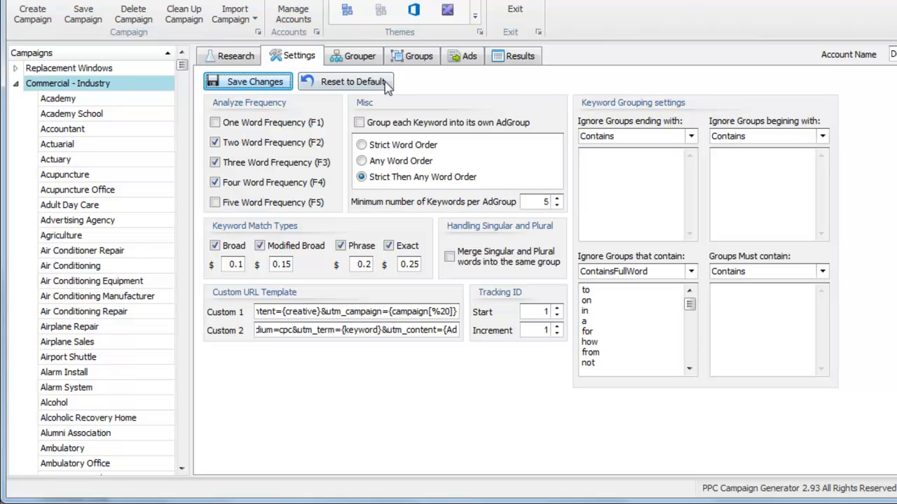
mouse_move(356, 75)
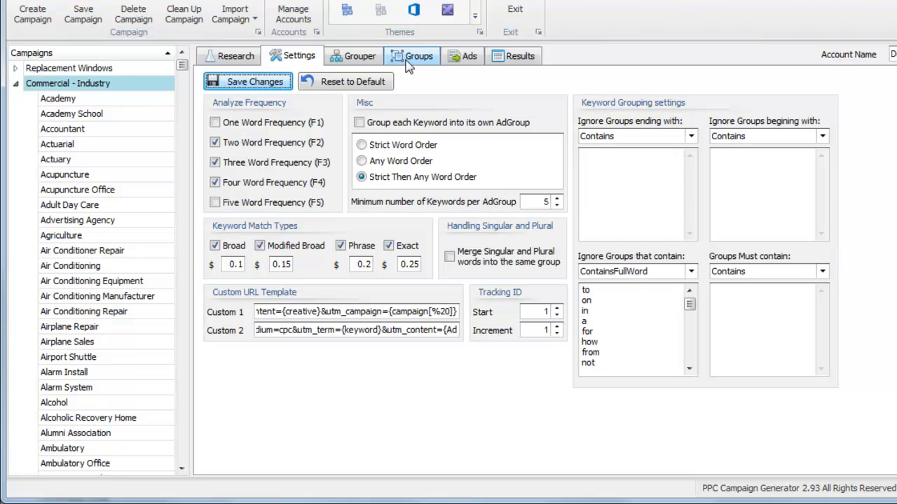
- Review the Yoga and Adult Day Care keyword rows in Broad, Phrase and Exact match
click(417, 56)
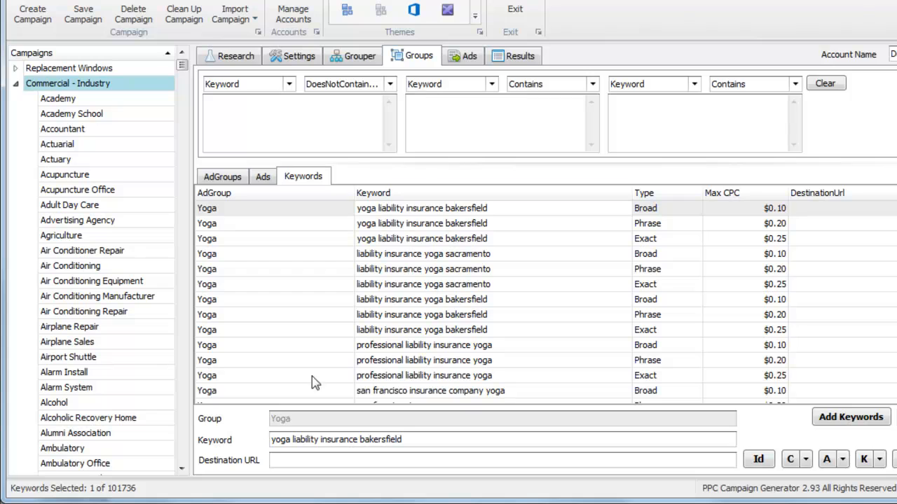
mouse_move(125, 497)
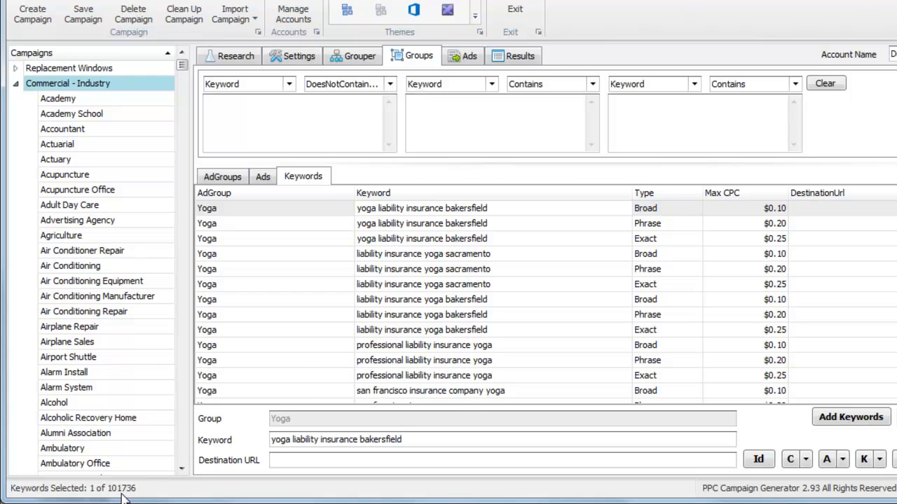
click(422, 329)
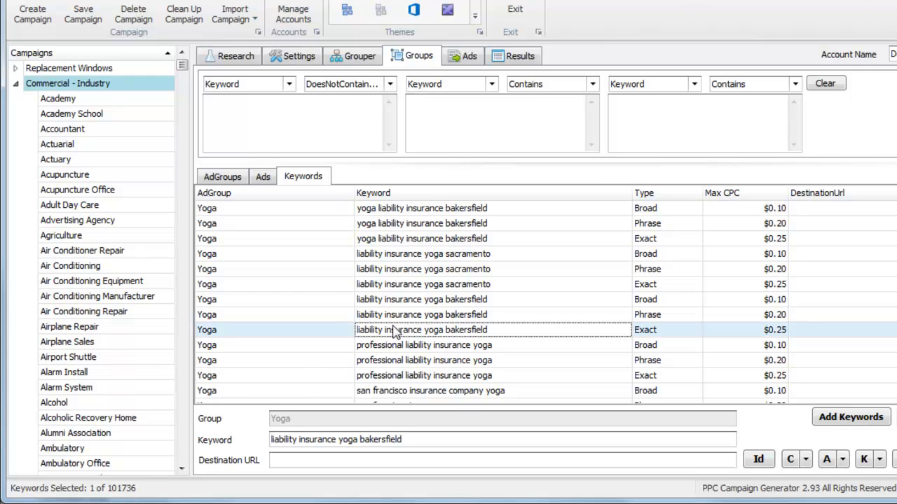
click(70, 205)
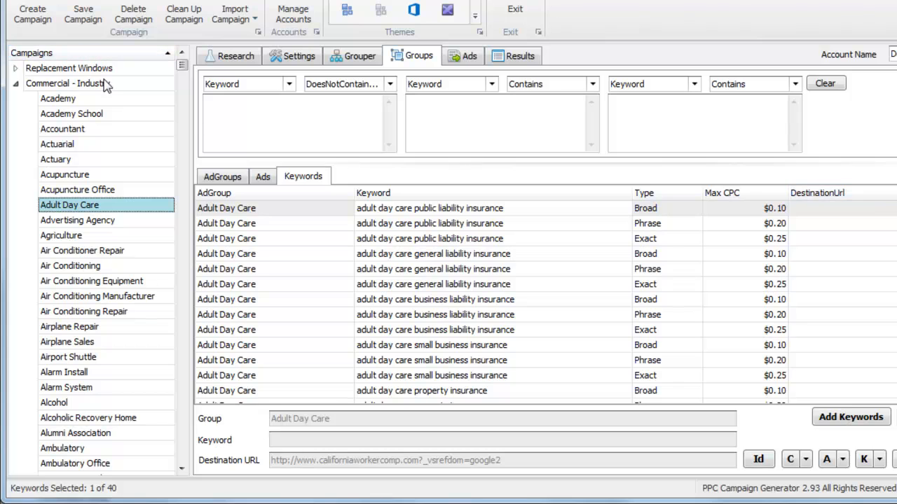
click(519, 56)
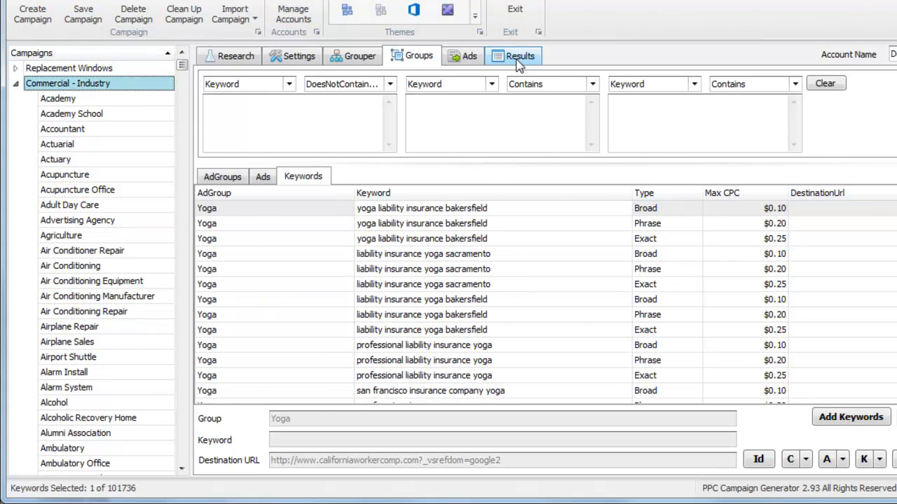
- Regenerate the Commercial - Industry campaign's keywords and ads in Results
click(520, 56)
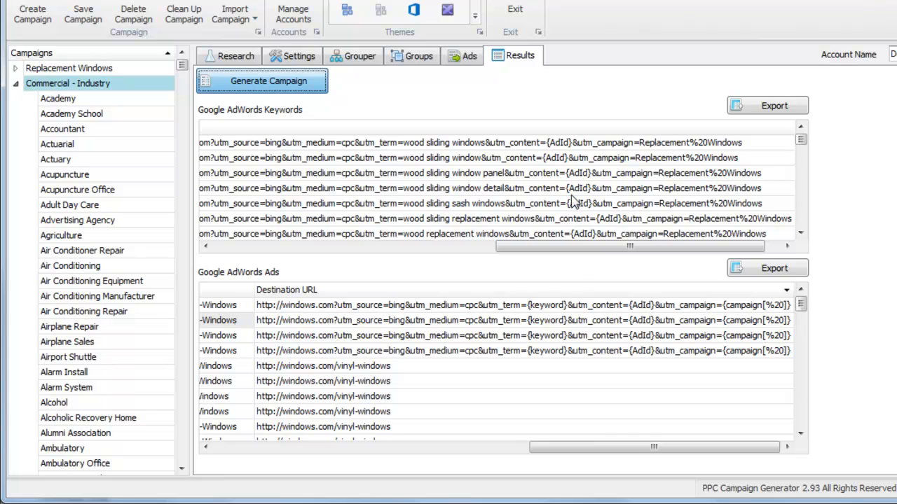
click(261, 80)
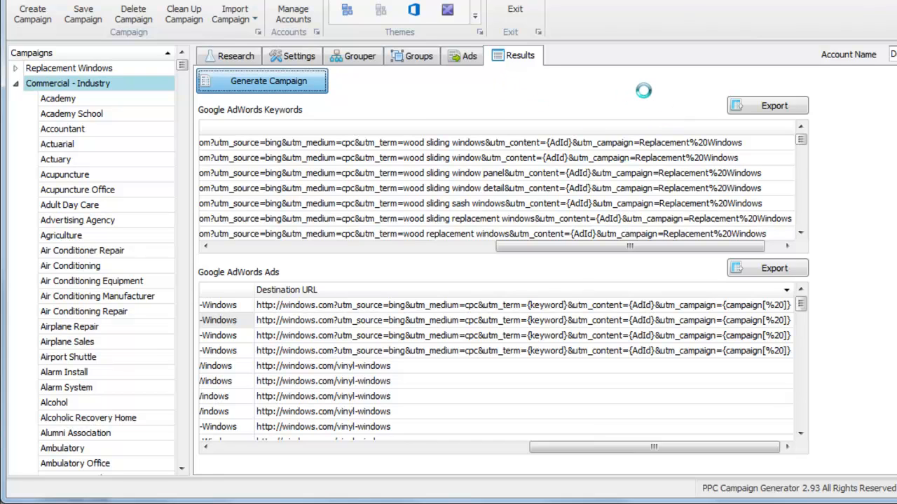
click(261, 80)
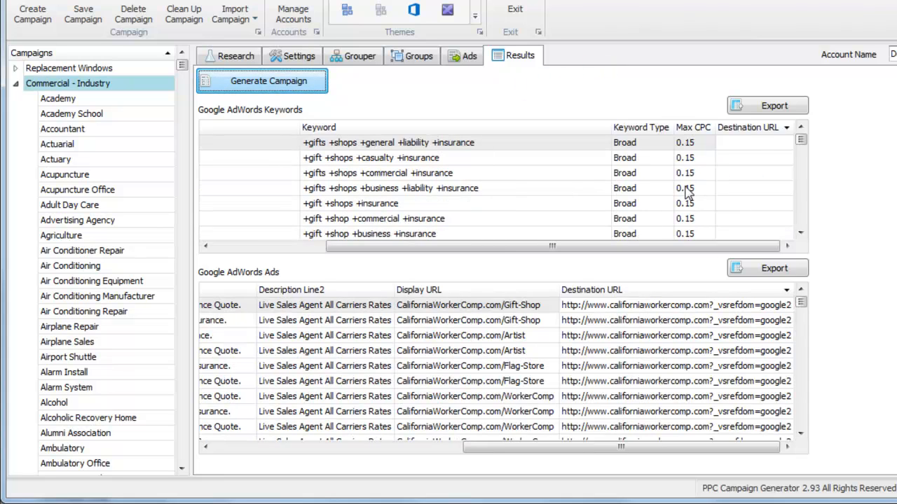
click(299, 56)
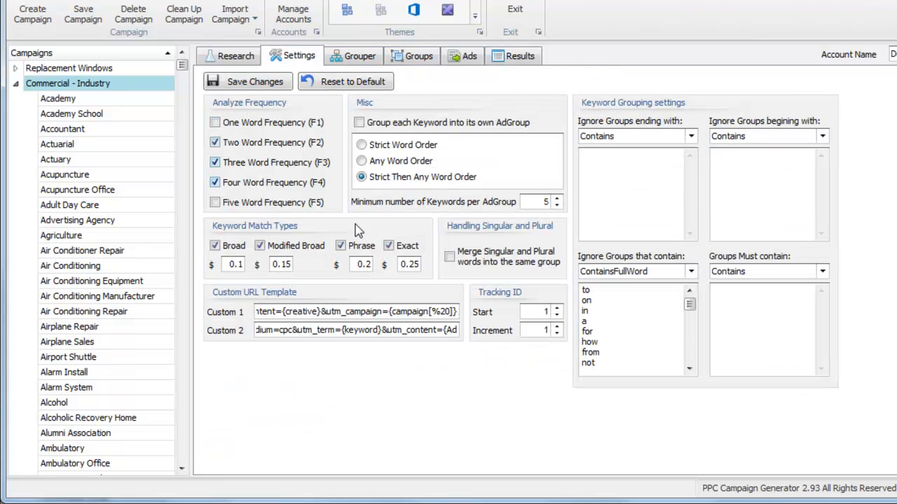
click(340, 247)
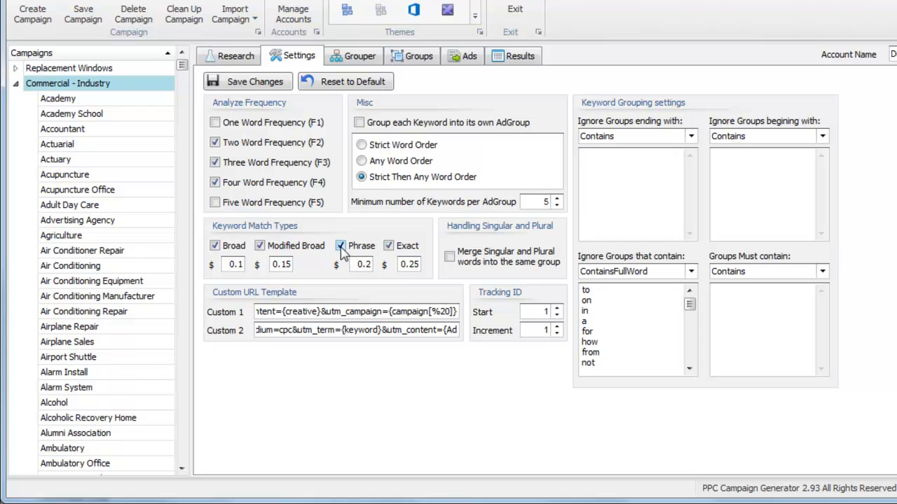
click(339, 247)
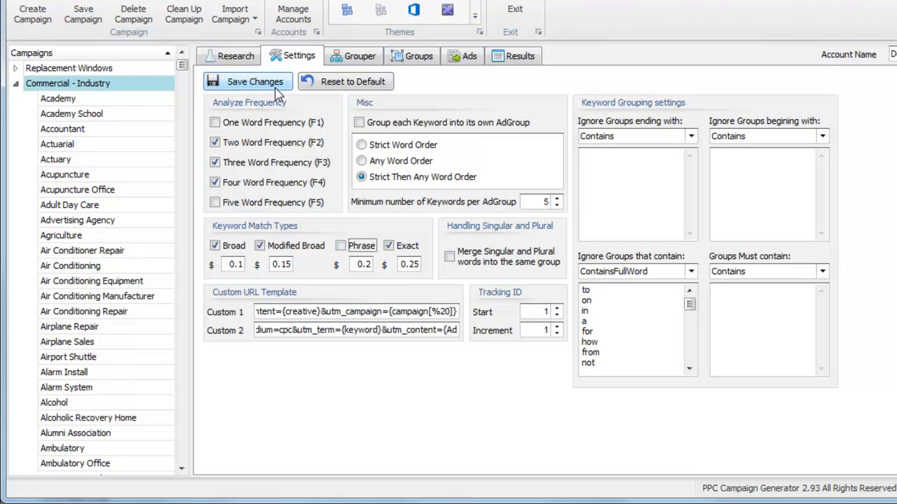
click(246, 81)
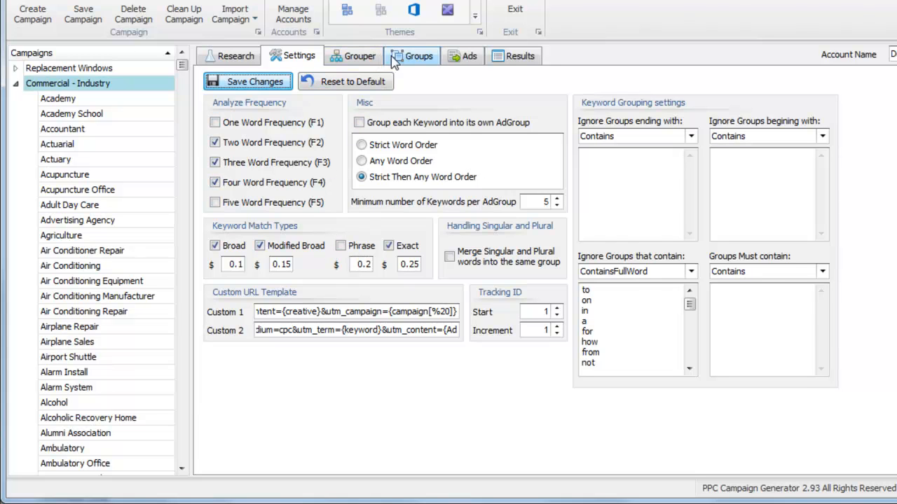
- Filter ad groups by 'la' and undo Lamp Shade Manufacturer, Lamps and Lamps Shop
click(419, 56)
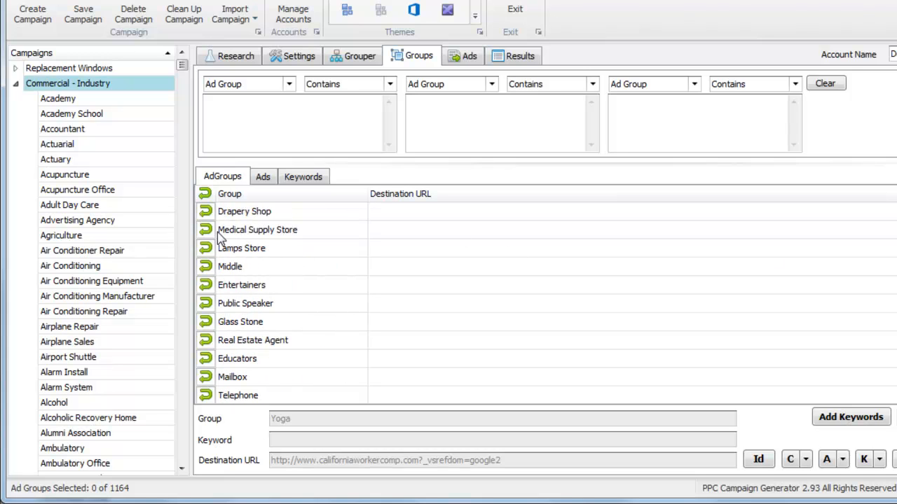
mouse_move(297, 311)
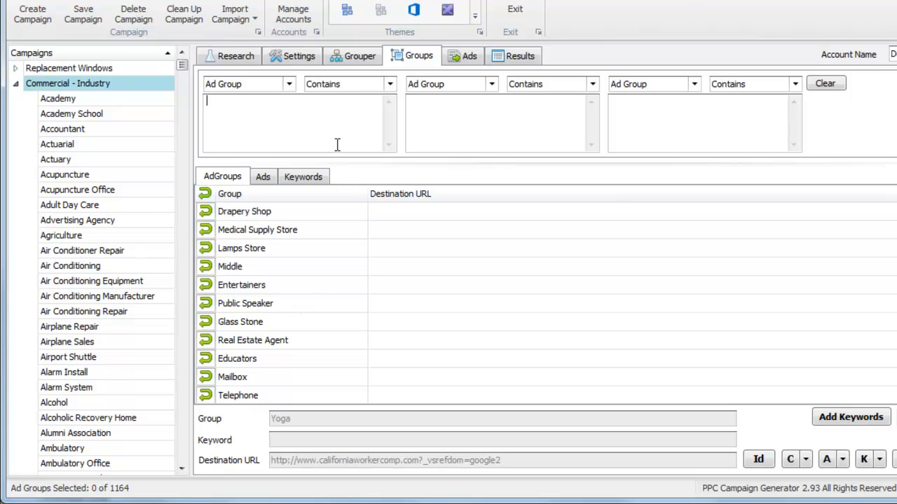
text(lamp)
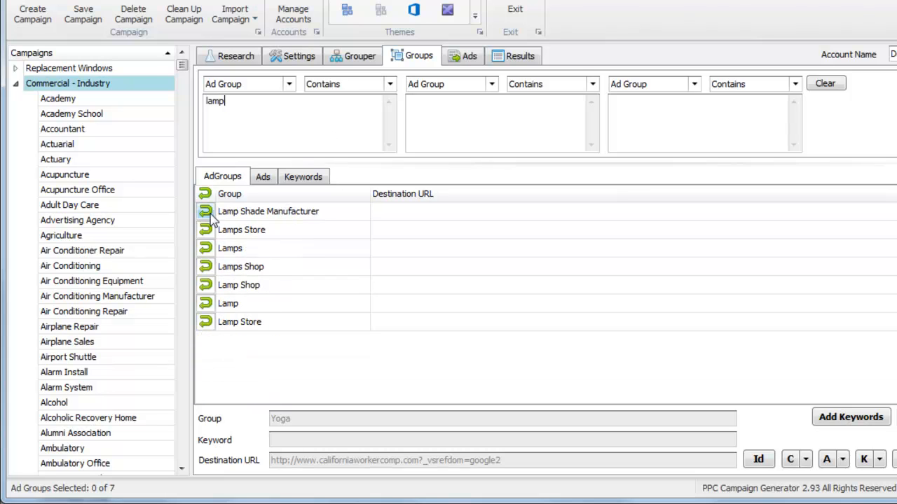
click(269, 210)
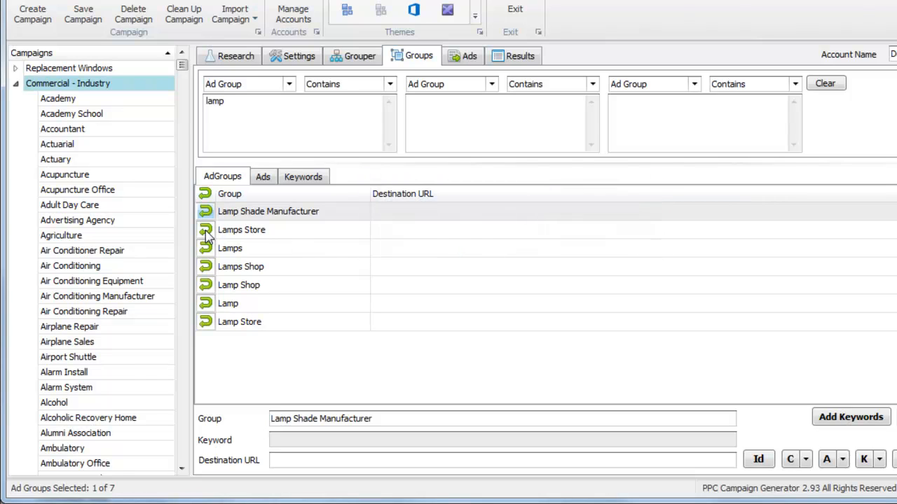
click(206, 230)
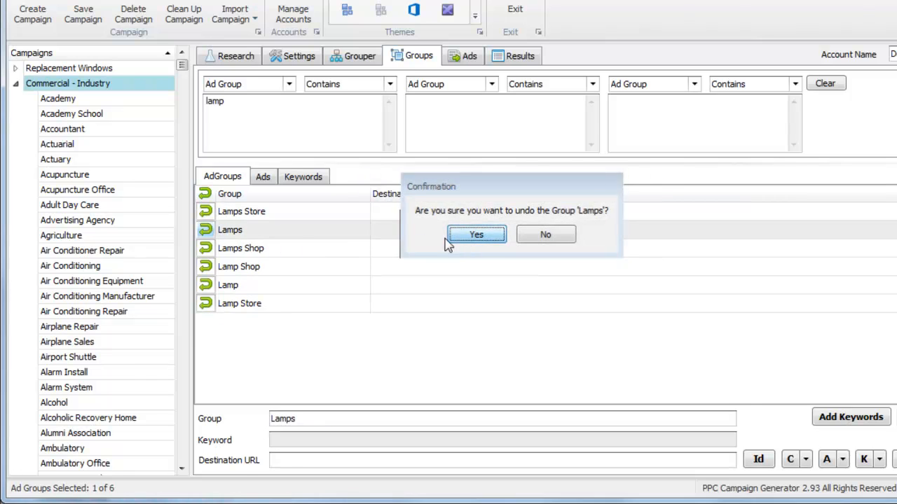
click(476, 234)
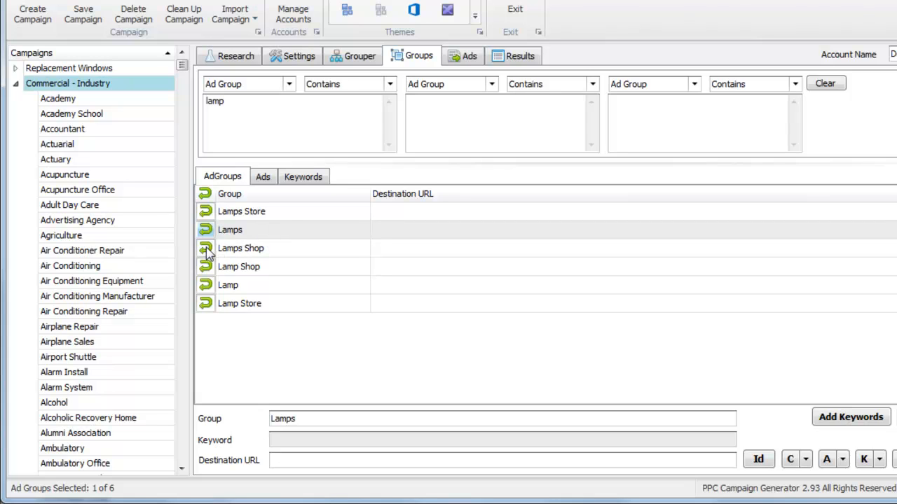
click(204, 248)
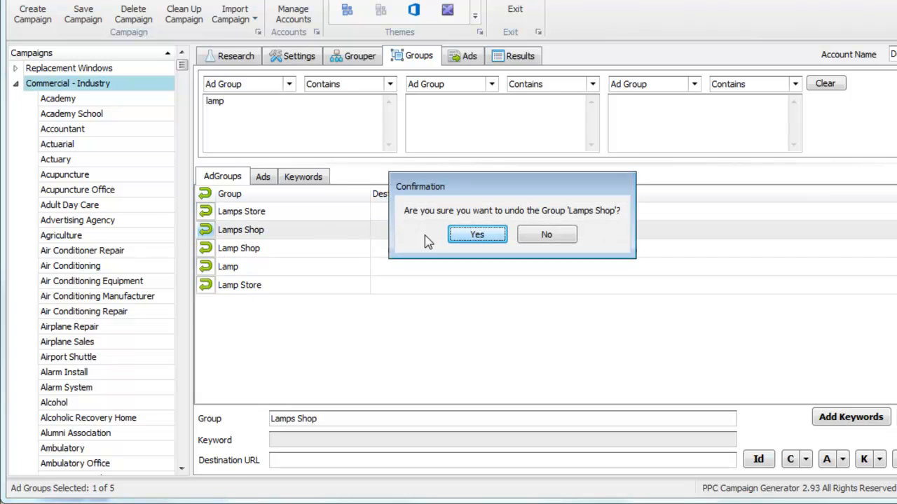
click(476, 234)
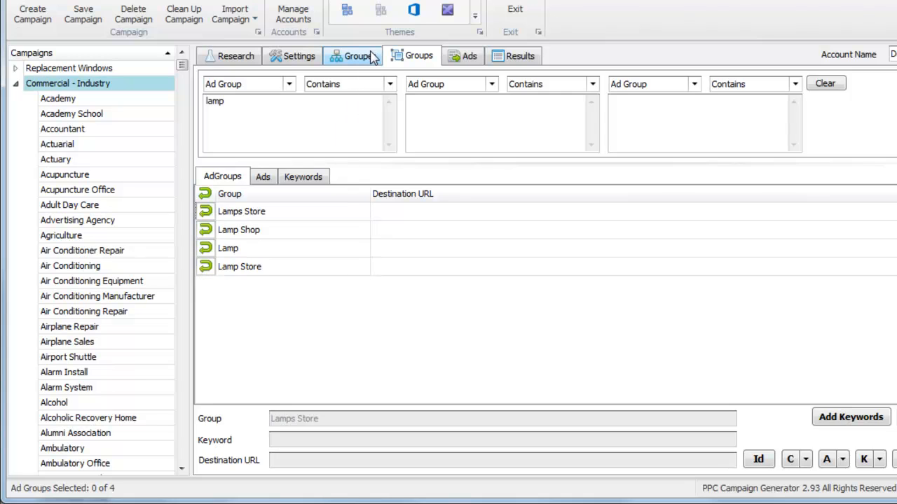
- Create groups from the lamp shade manufacturer keywords in Grouper
click(358, 57)
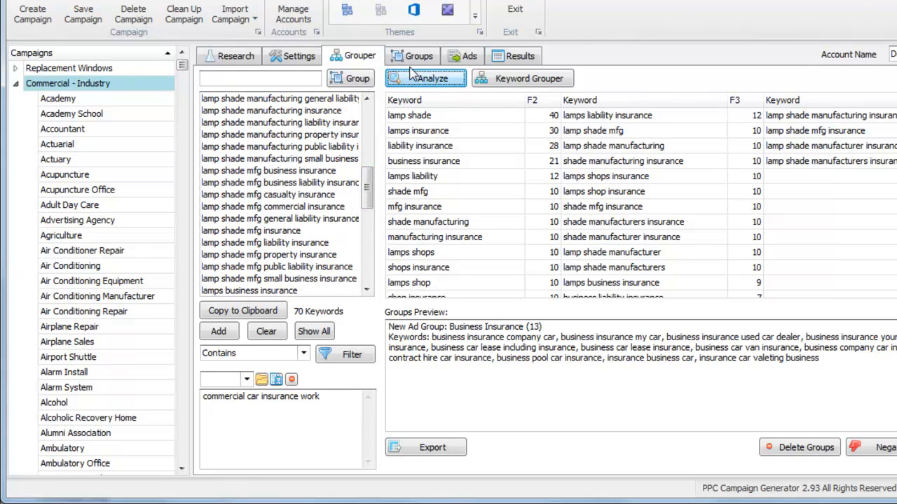
scroll(down, 3)
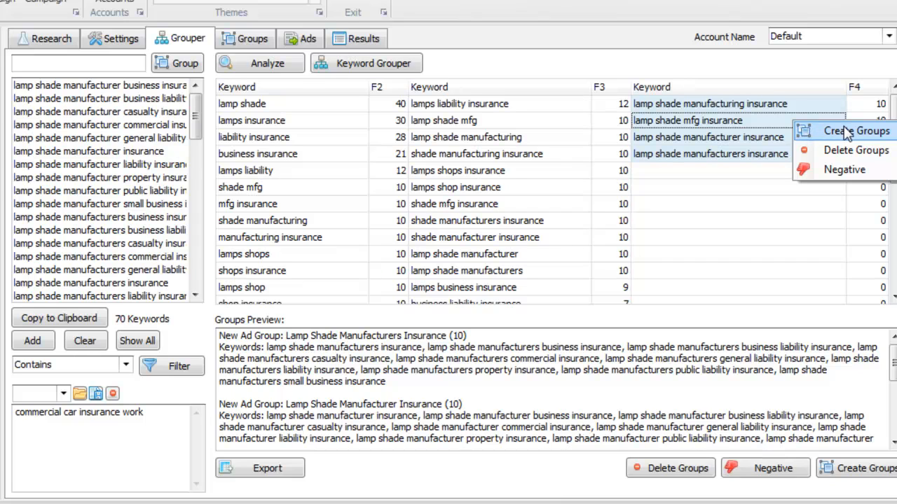
click(855, 132)
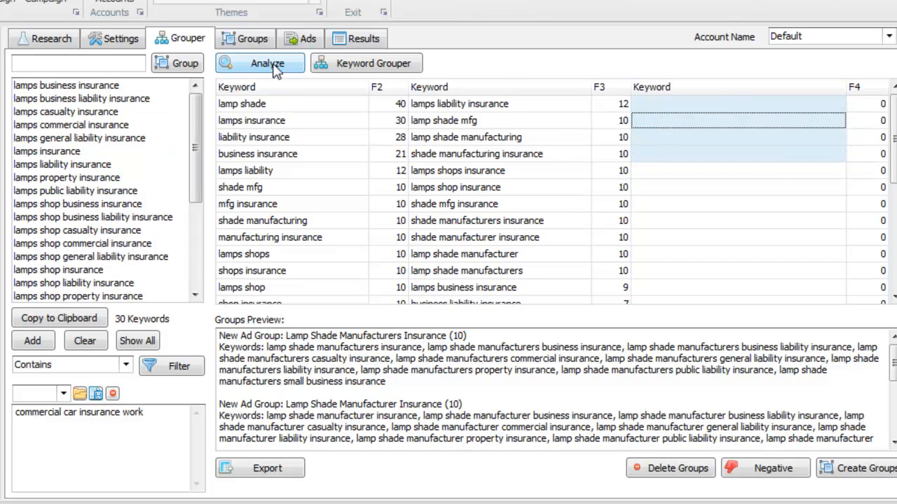
- Reanalyze remaining keywords and create the Lamps Insurance ad group
click(259, 63)
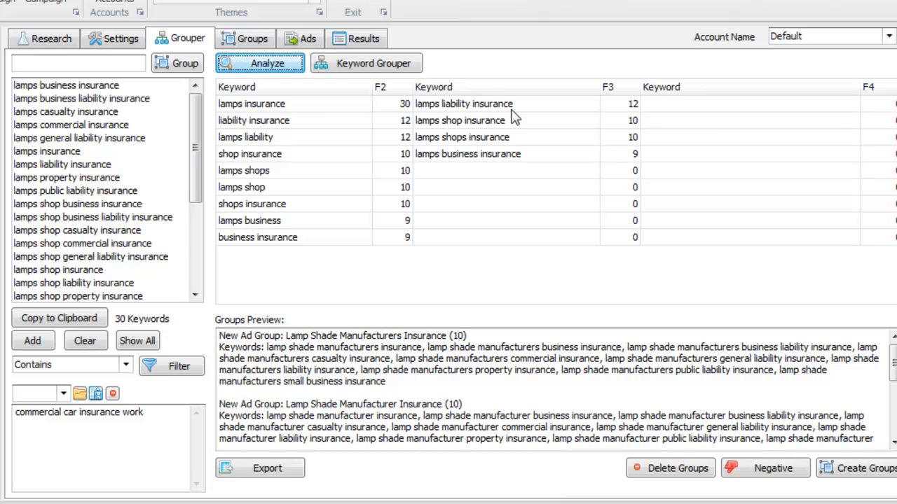
click(251, 104)
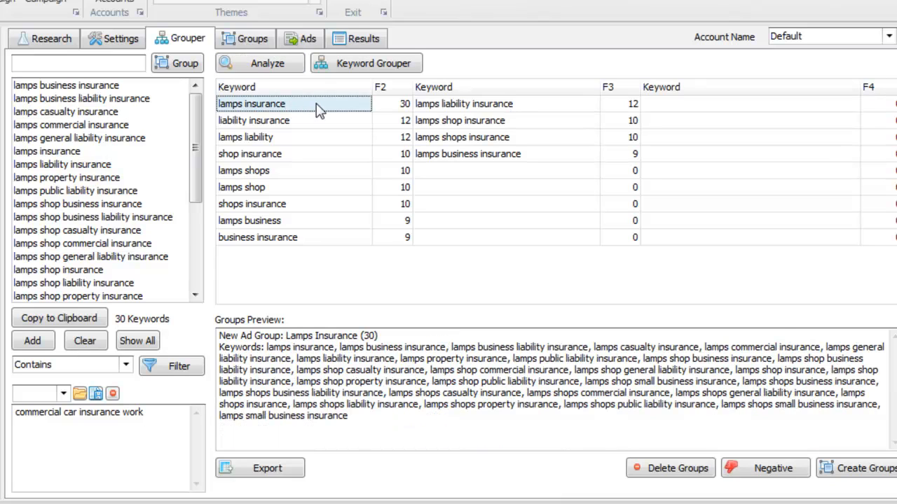
right_click(251, 104)
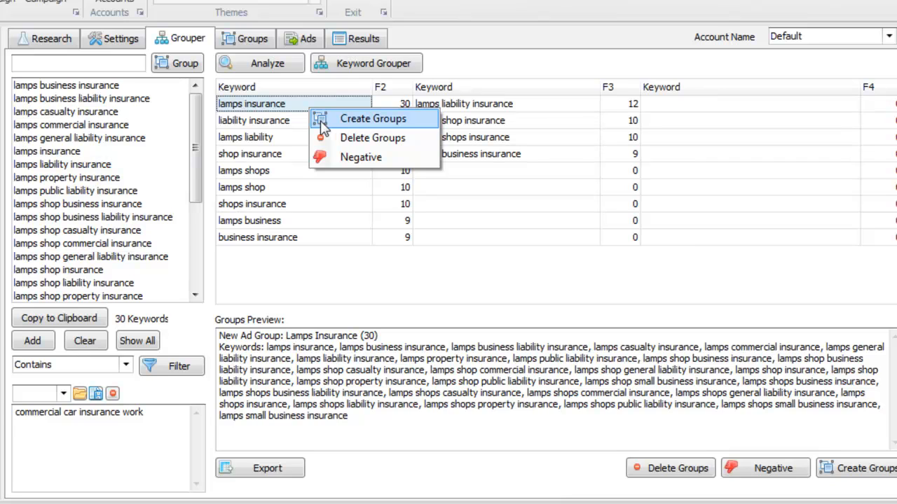
click(372, 117)
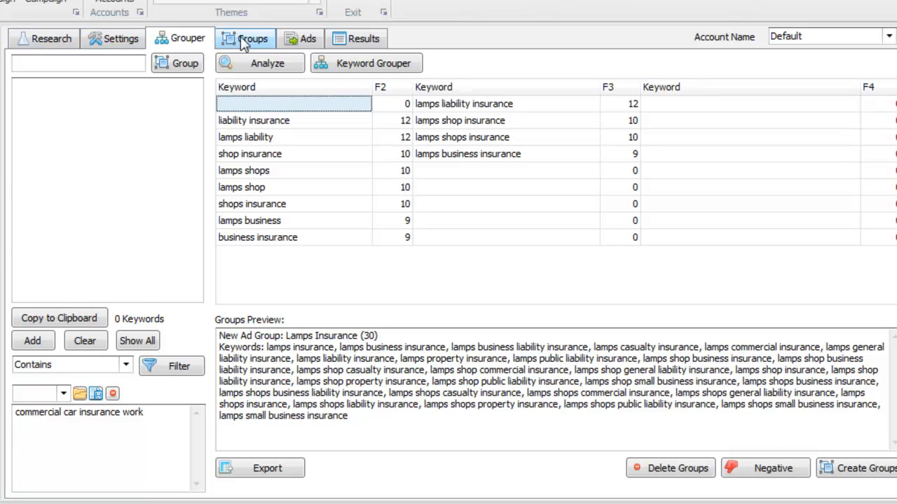
- Clean up the Commercial - Industry campaign and confirm, showing its ad group list
click(247, 39)
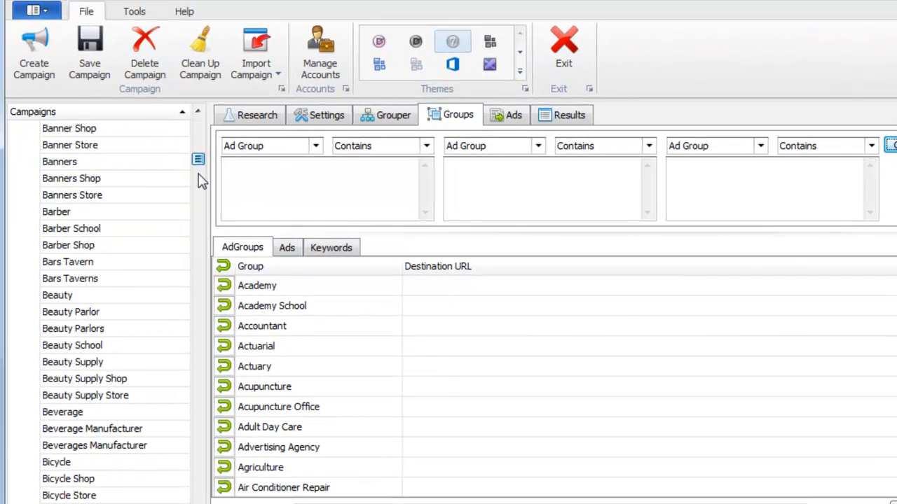
click(73, 144)
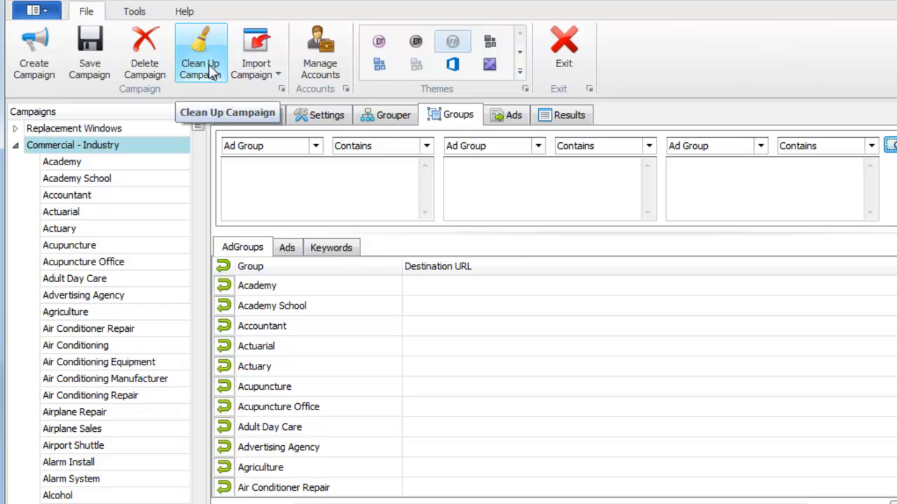
click(200, 53)
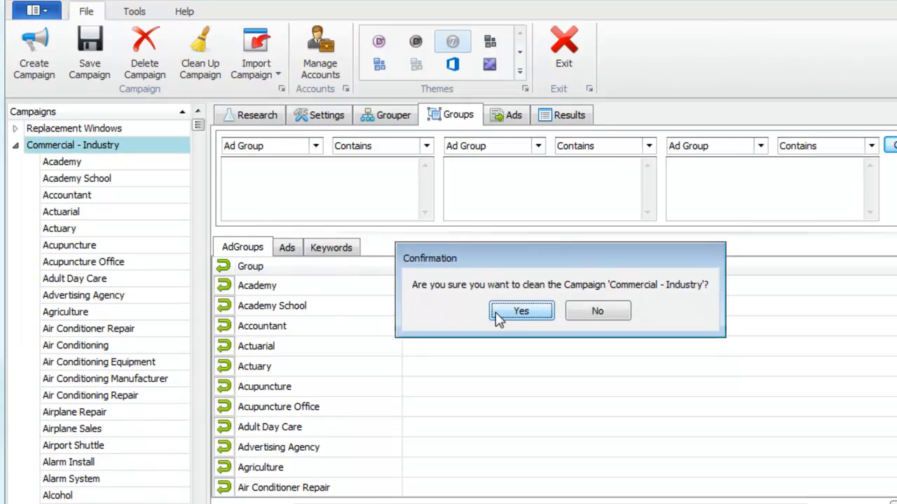
click(521, 311)
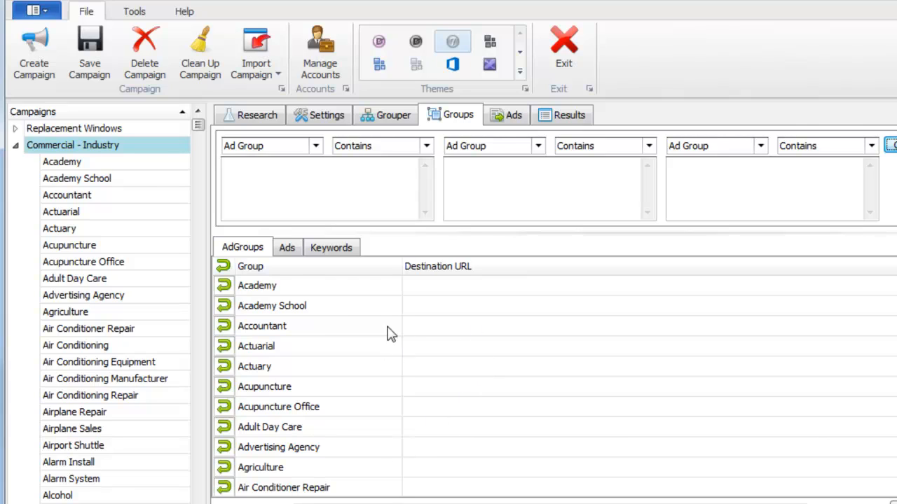
click(250, 266)
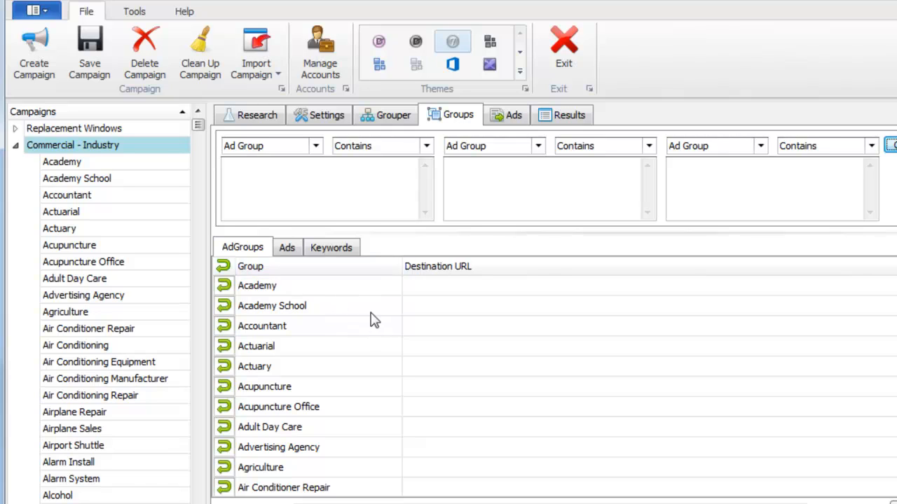
mouse_move(232, 72)
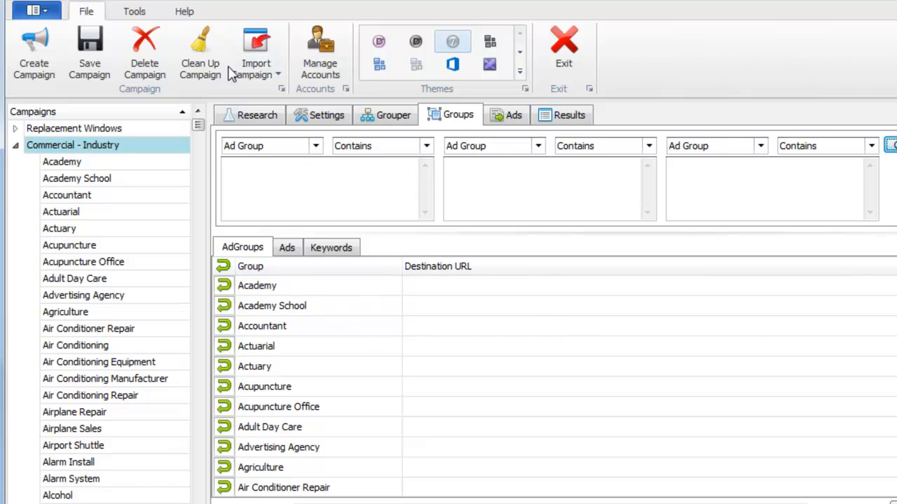
mouse_move(269, 72)
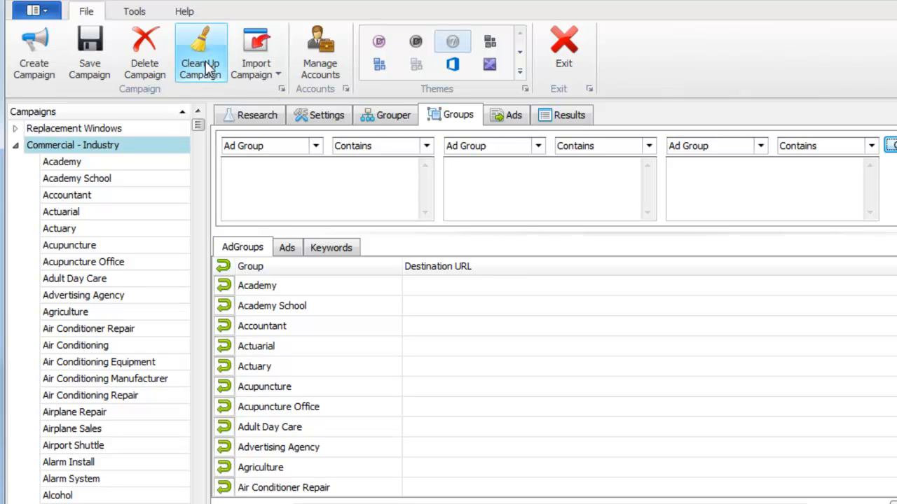
- Show the Results view with the generated Google AdWords keywords and ads
click(568, 114)
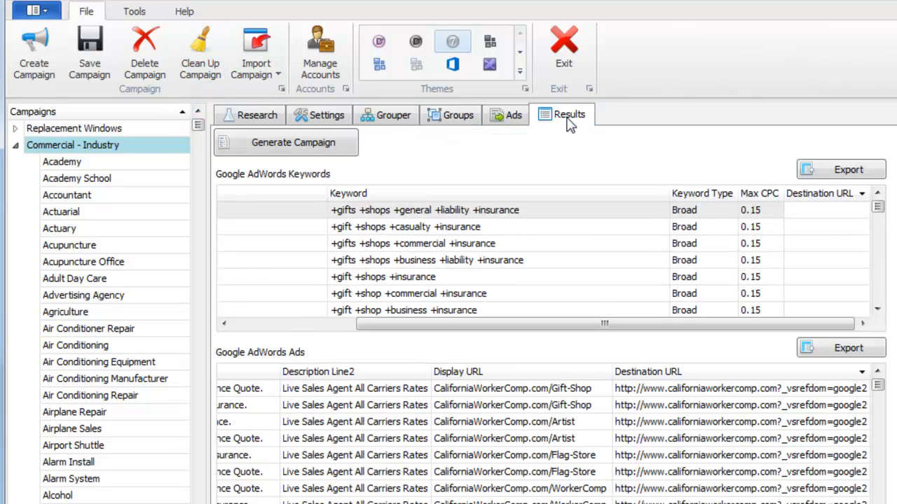